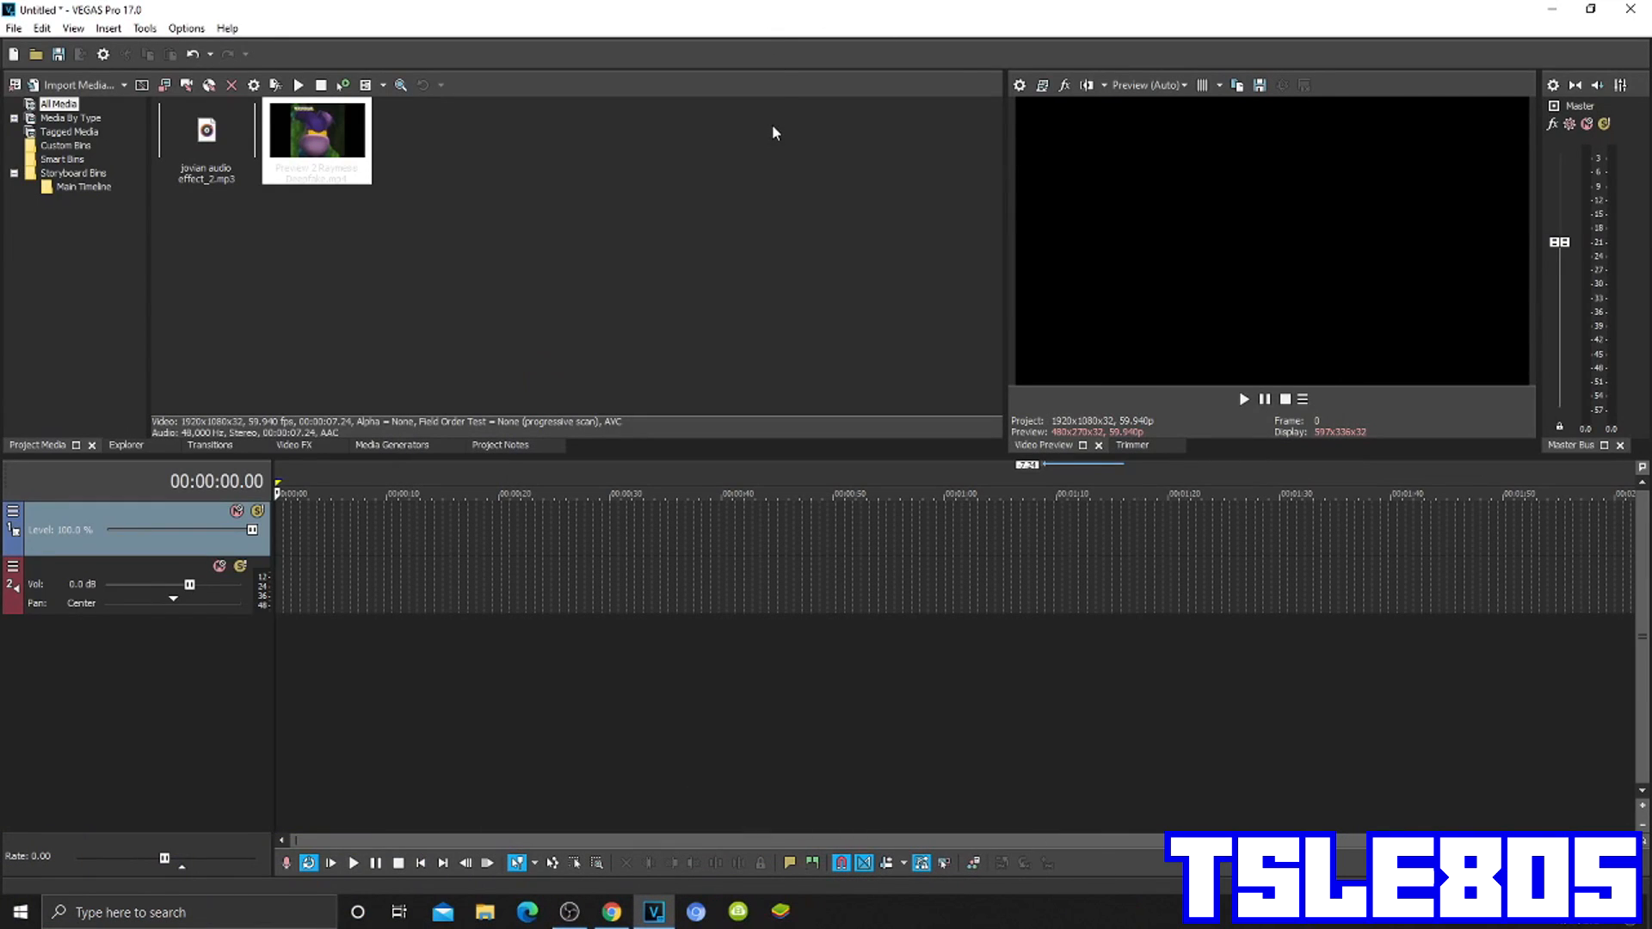
pyautogui.moveTo(788, 150)
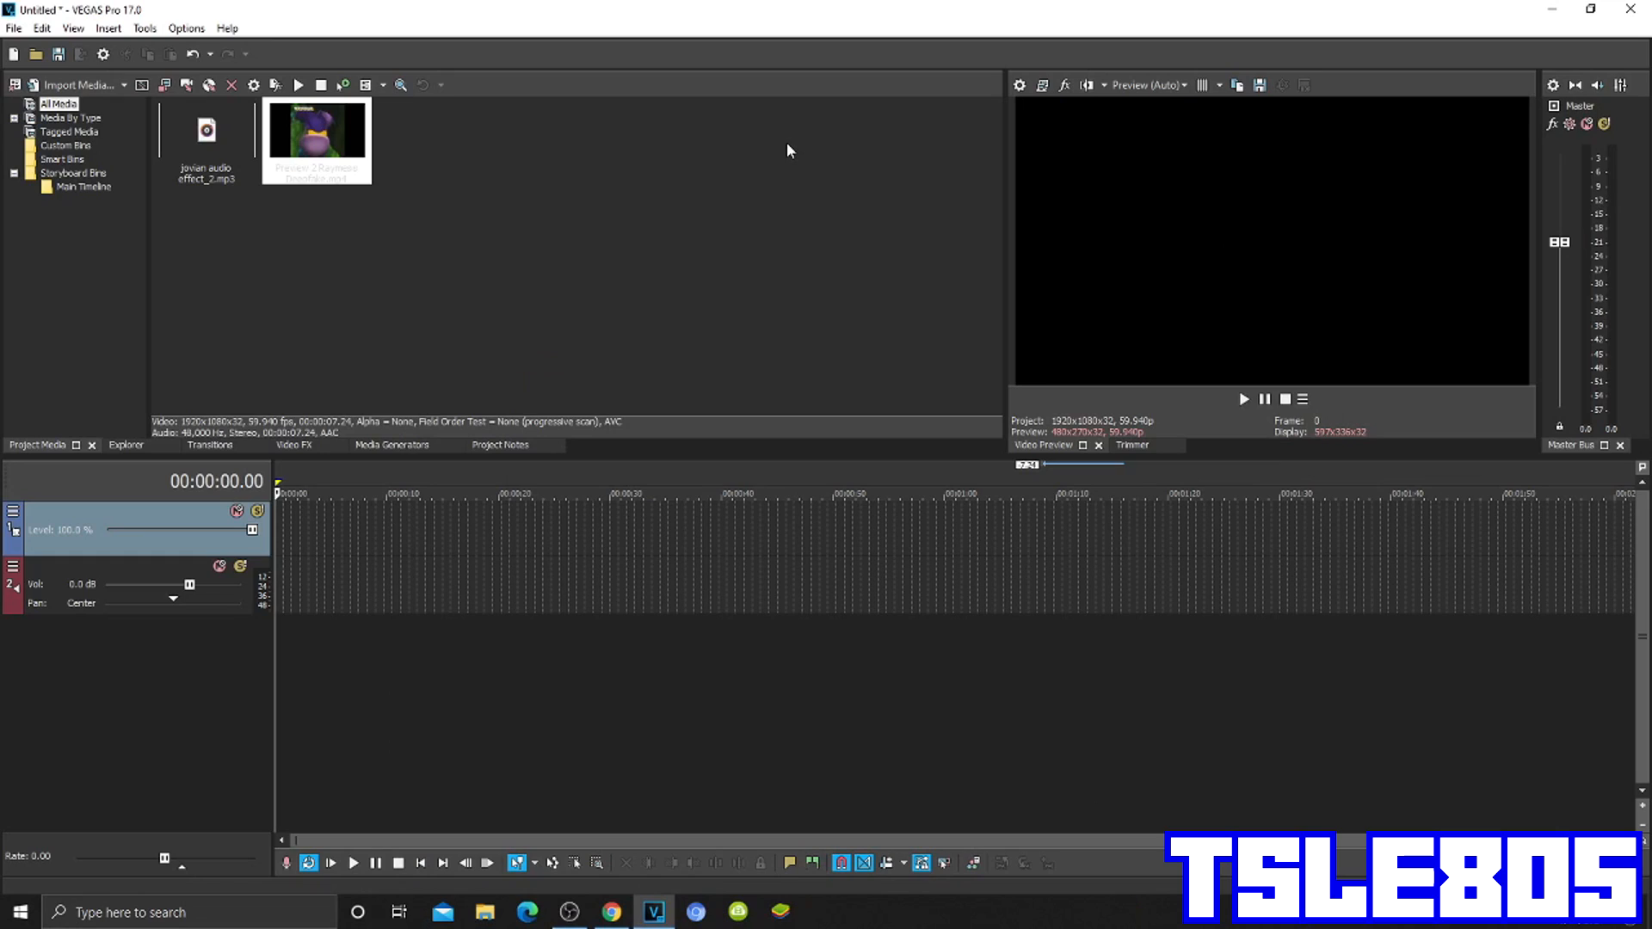
pyautogui.moveTo(577, 345)
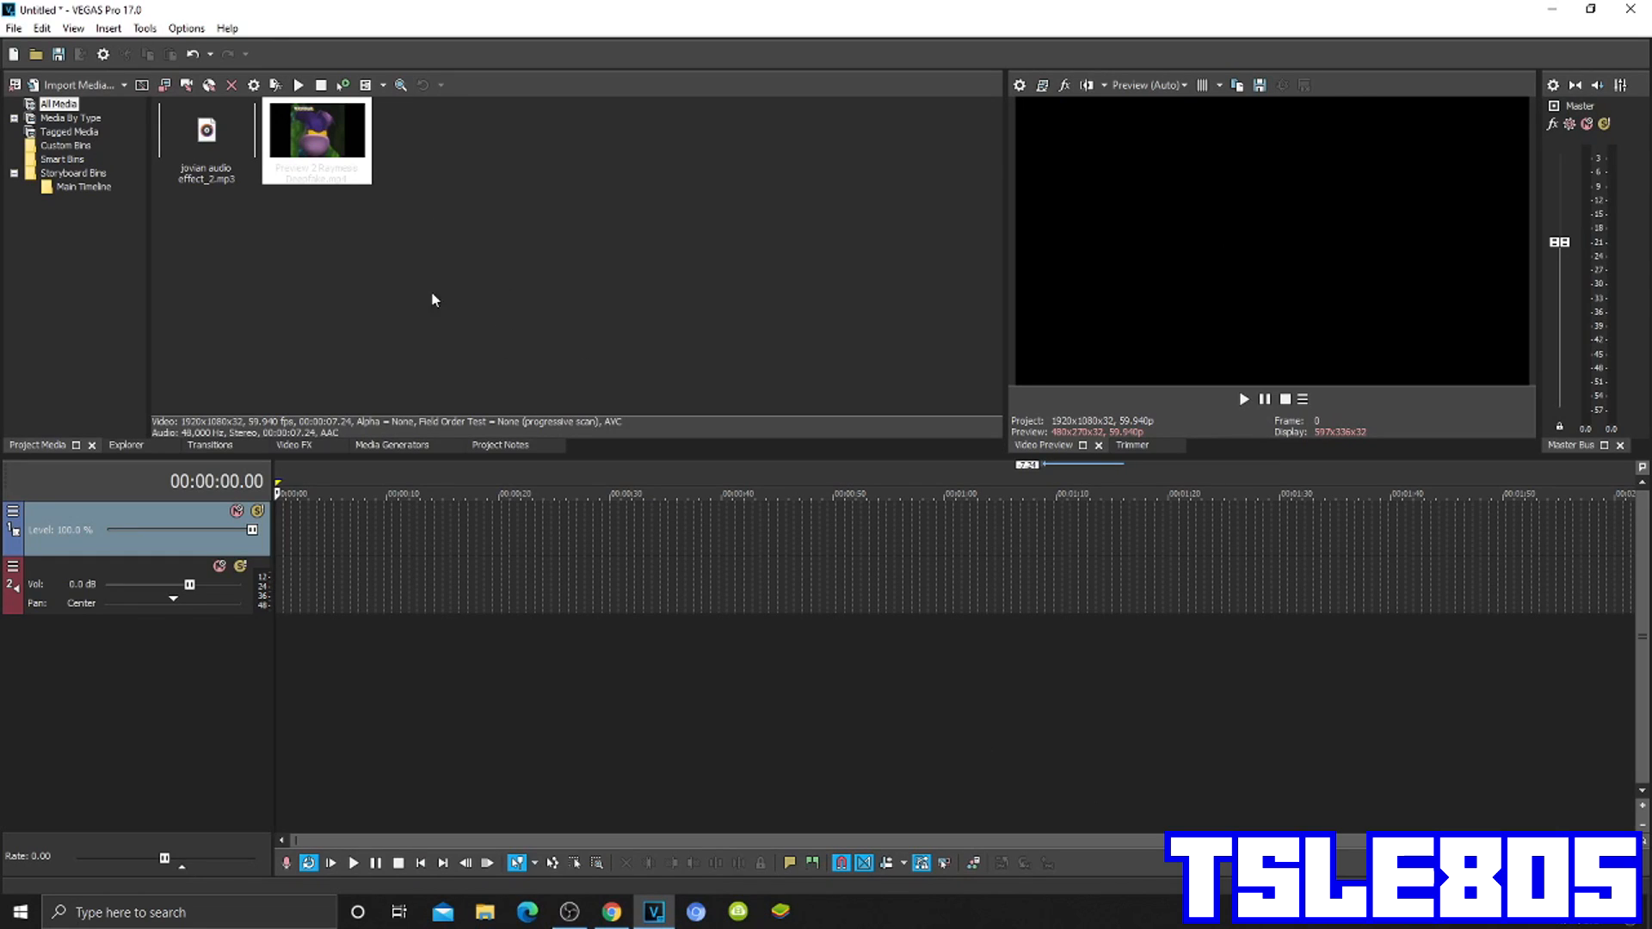
pyautogui.moveTo(464, 253)
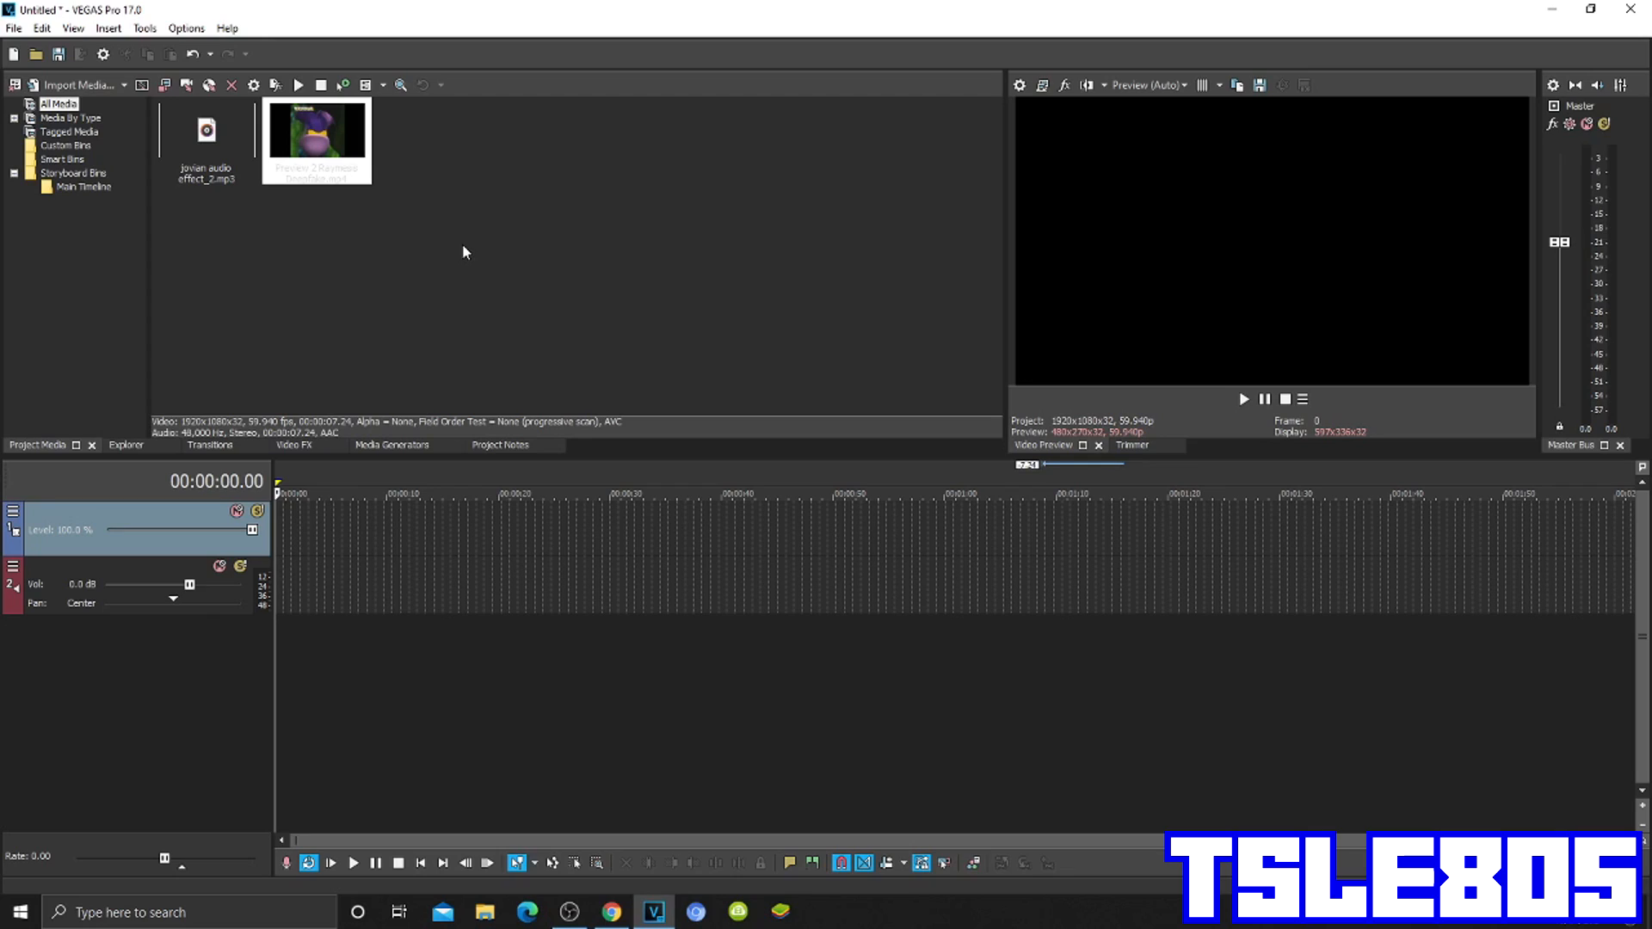
pyautogui.moveTo(473, 253)
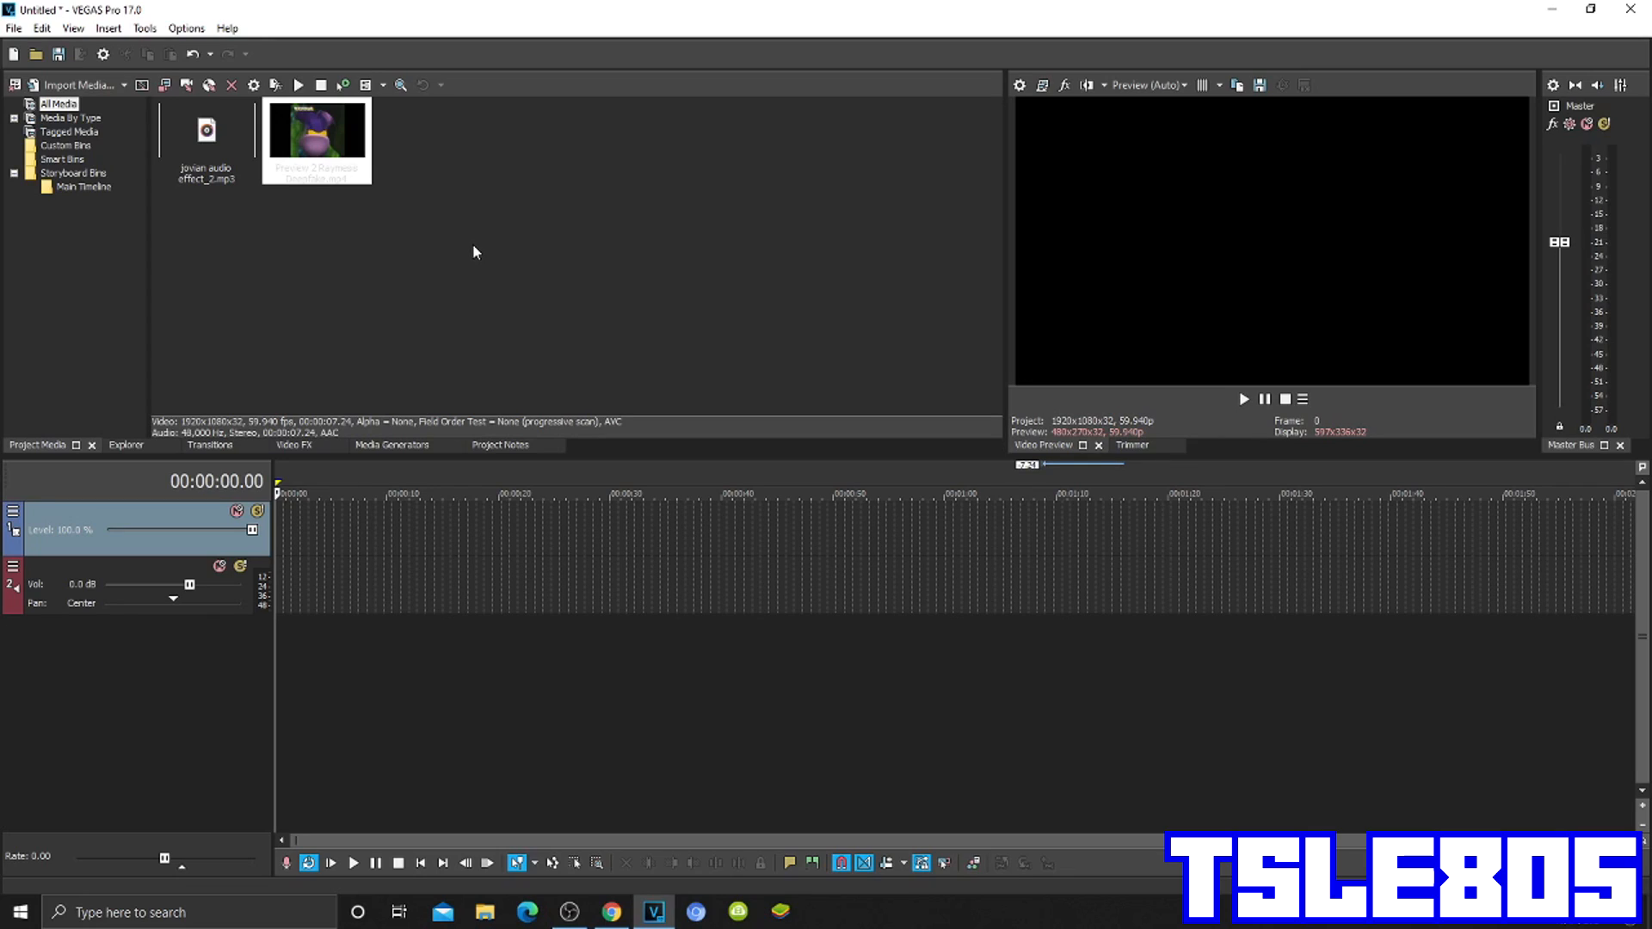
pyautogui.moveTo(449, 380)
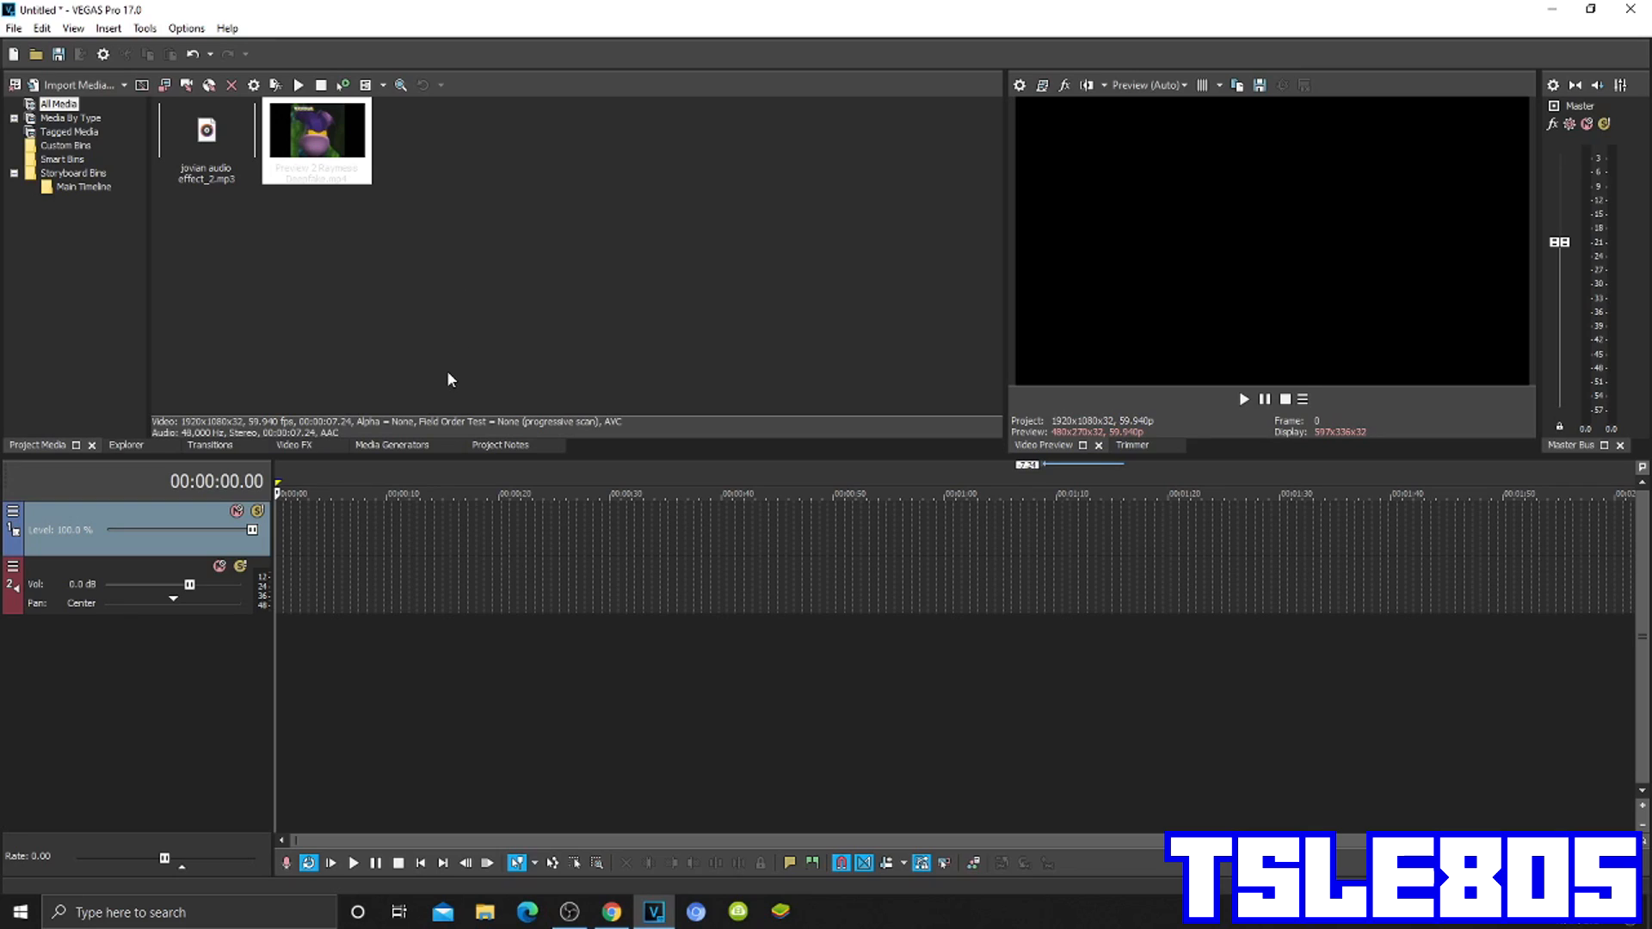
pyautogui.moveTo(497, 320)
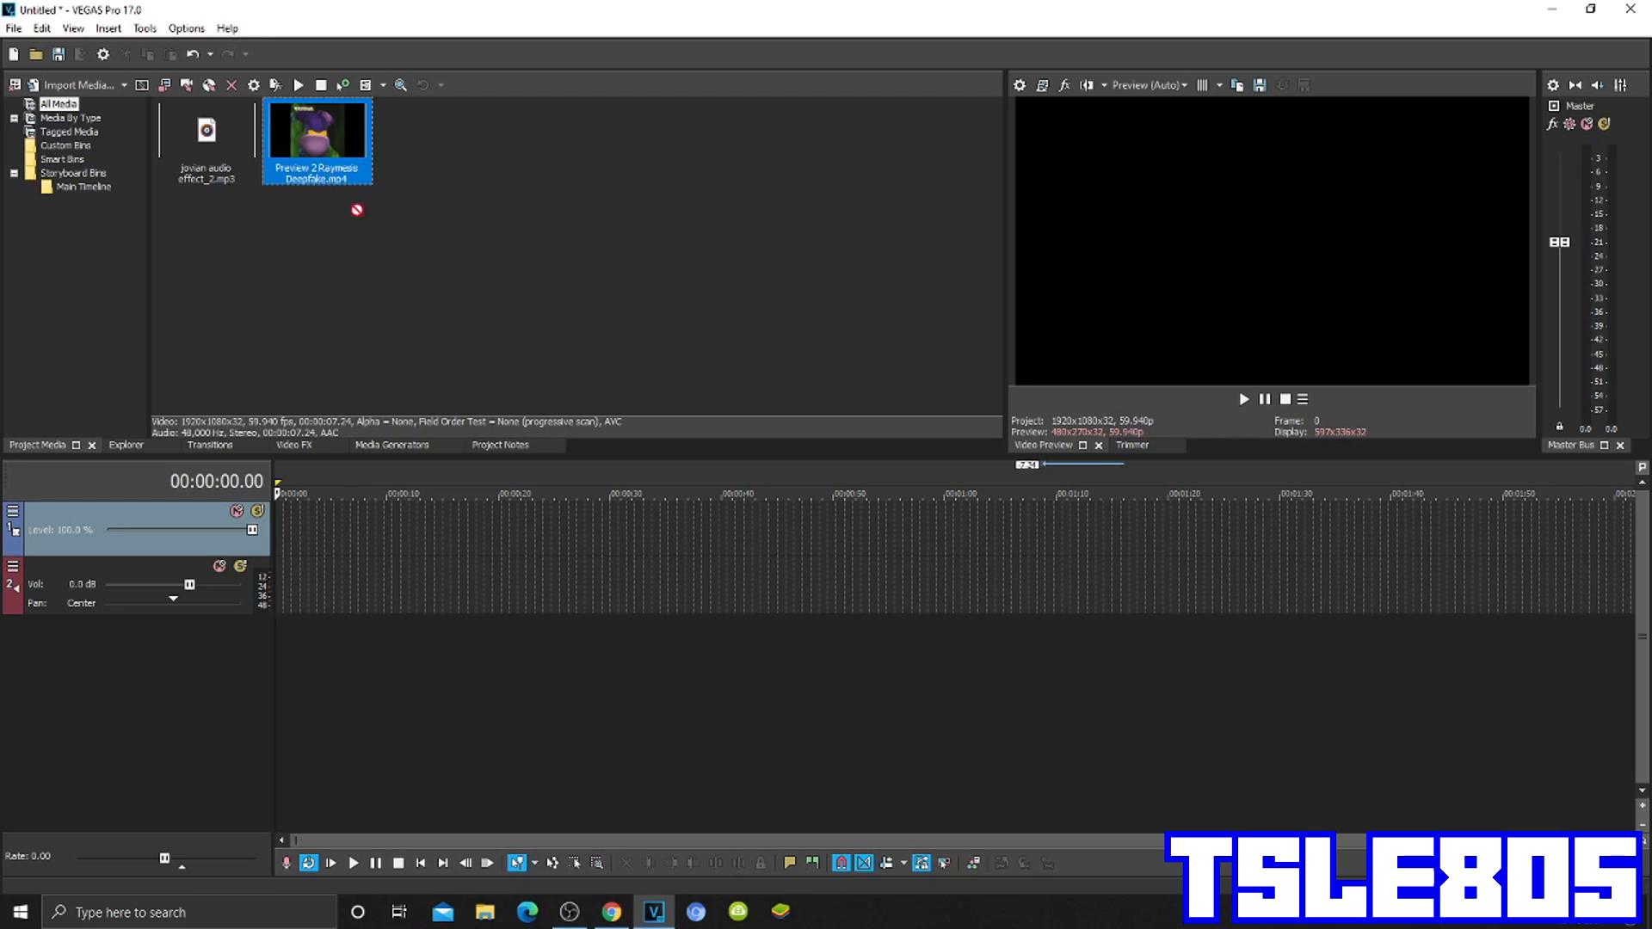
# Place the video clip on the timeline and apply Color Corrector (Secondary) Invert Color
pyautogui.moveTo(315, 137); pyautogui.dragTo(316, 537)
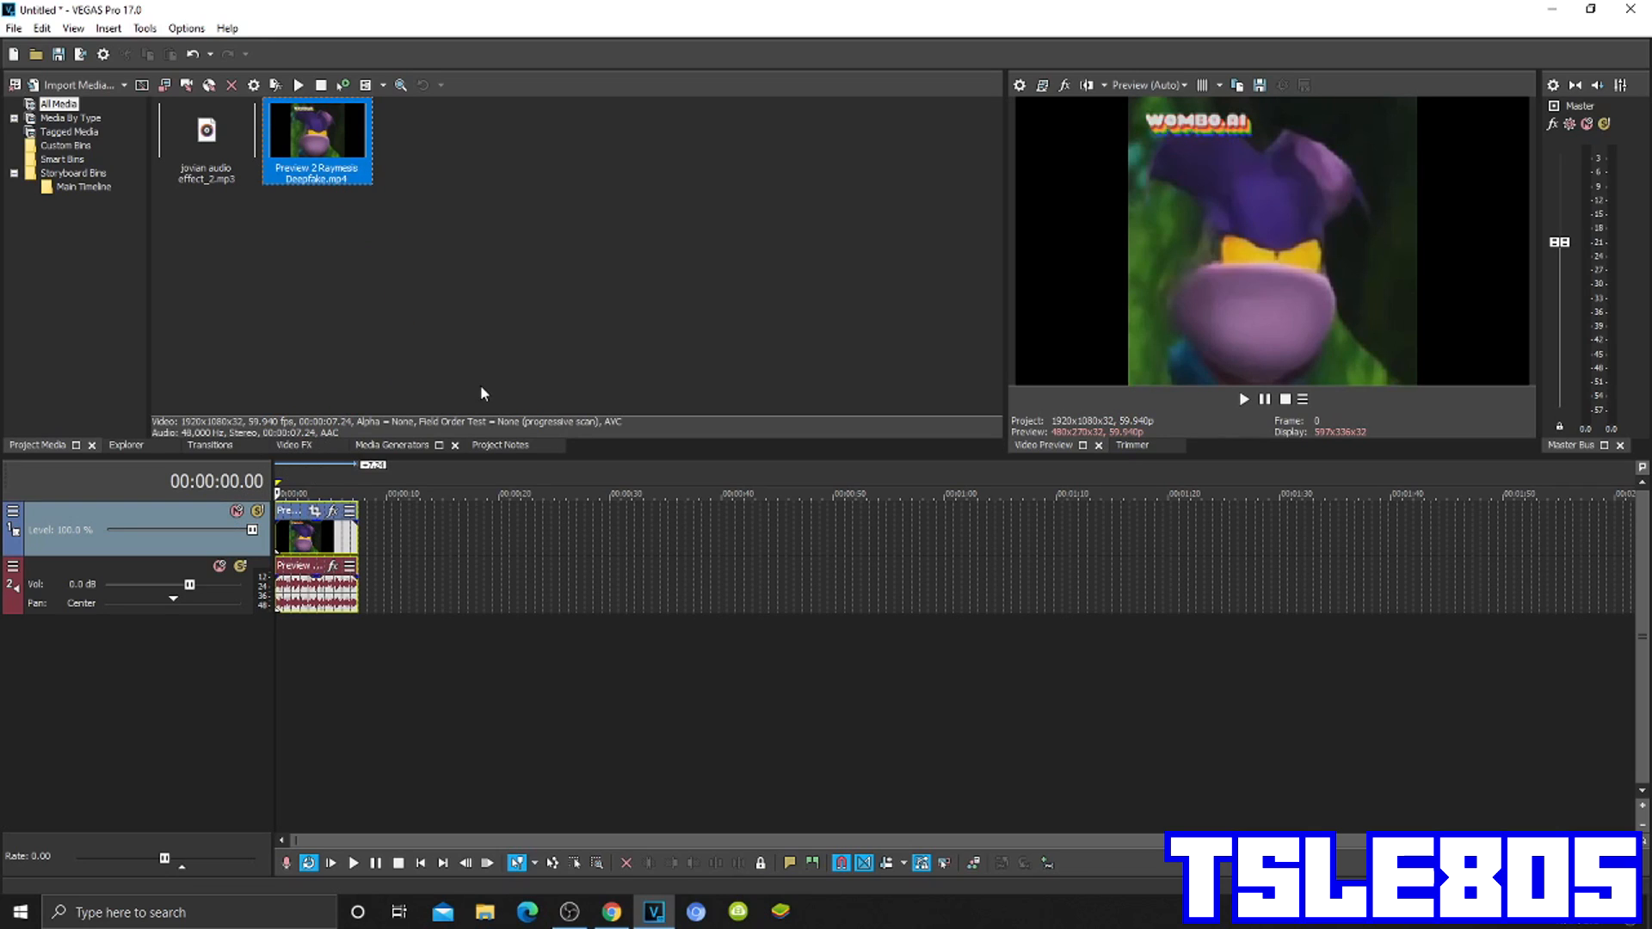
pyautogui.click(293, 445)
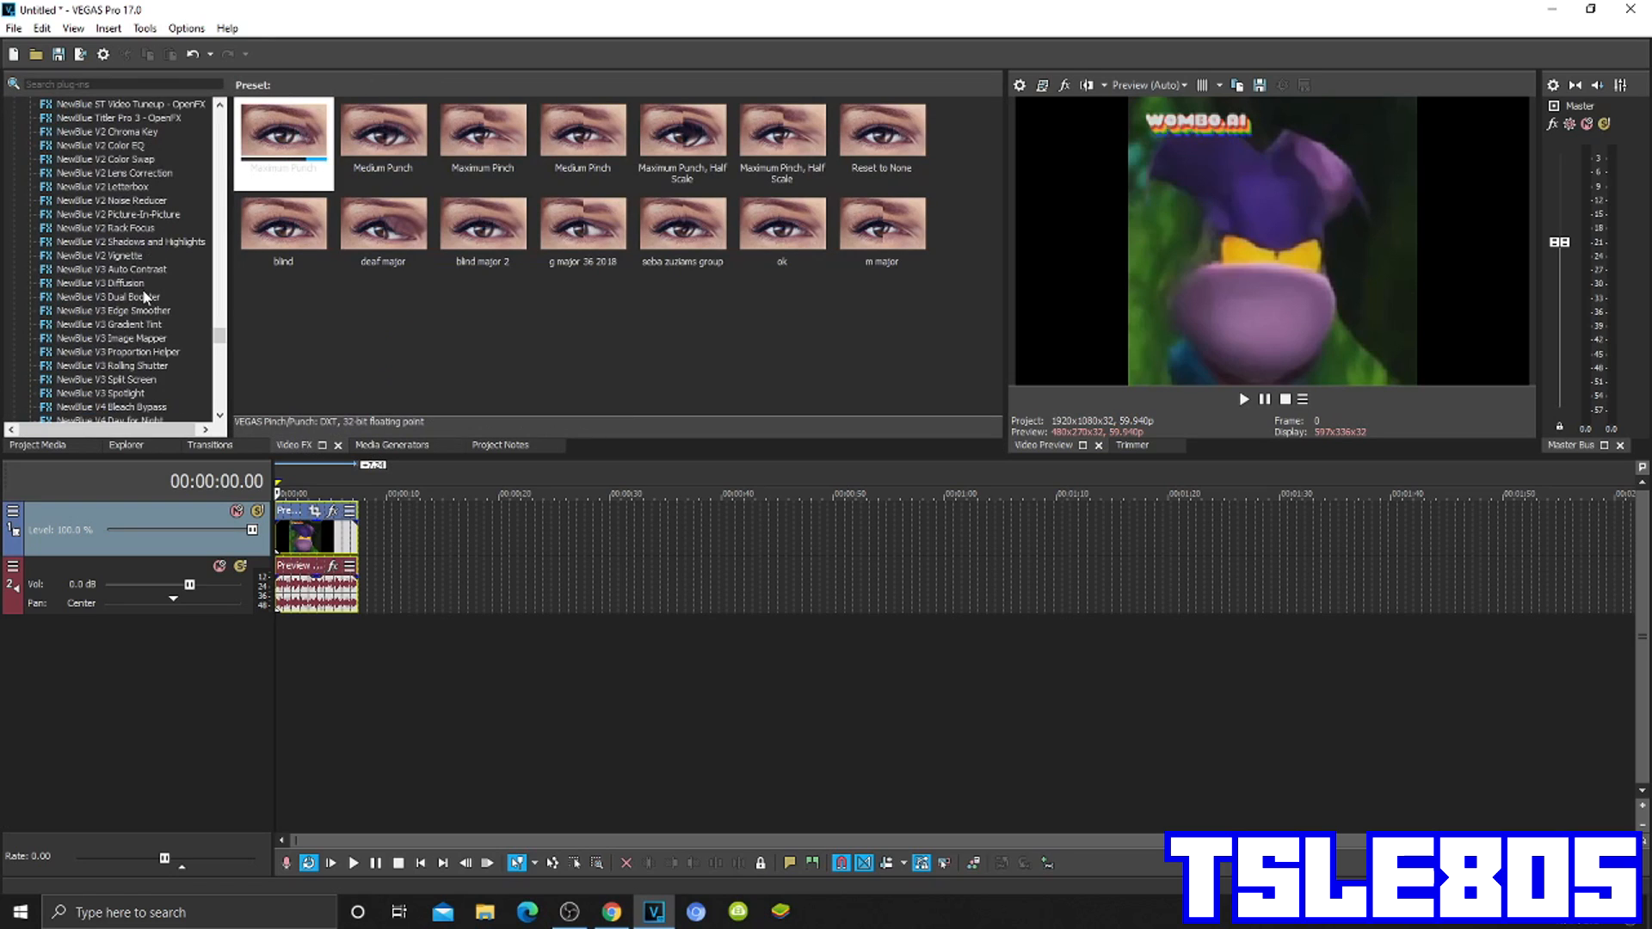
pyautogui.scroll(3)
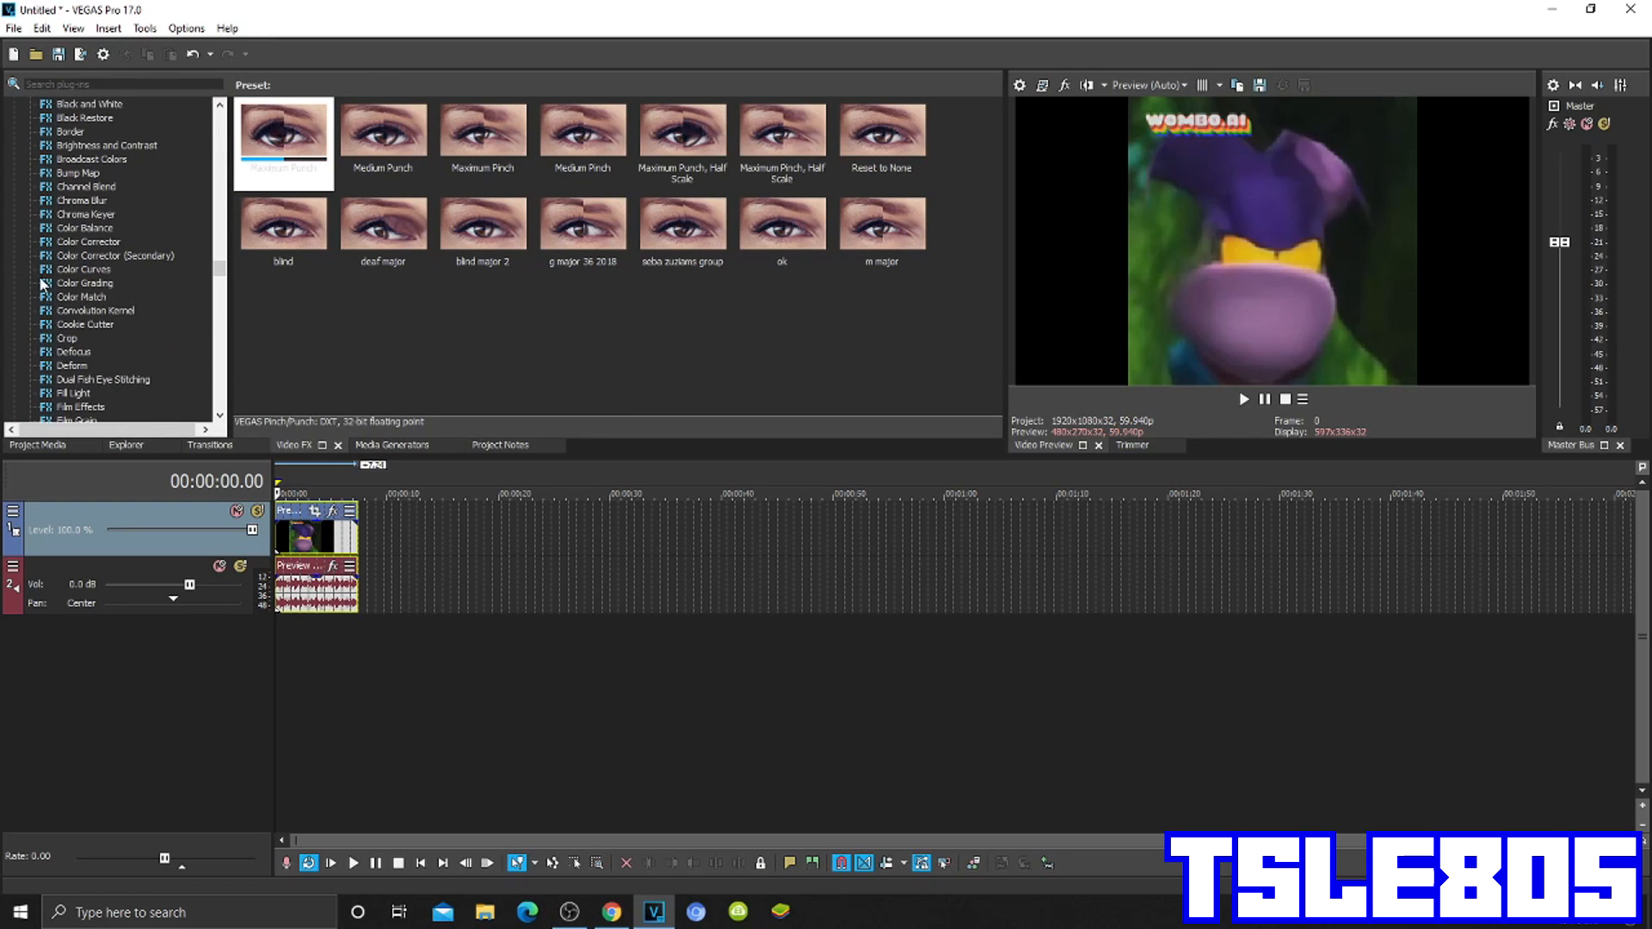
pyautogui.click(113, 255)
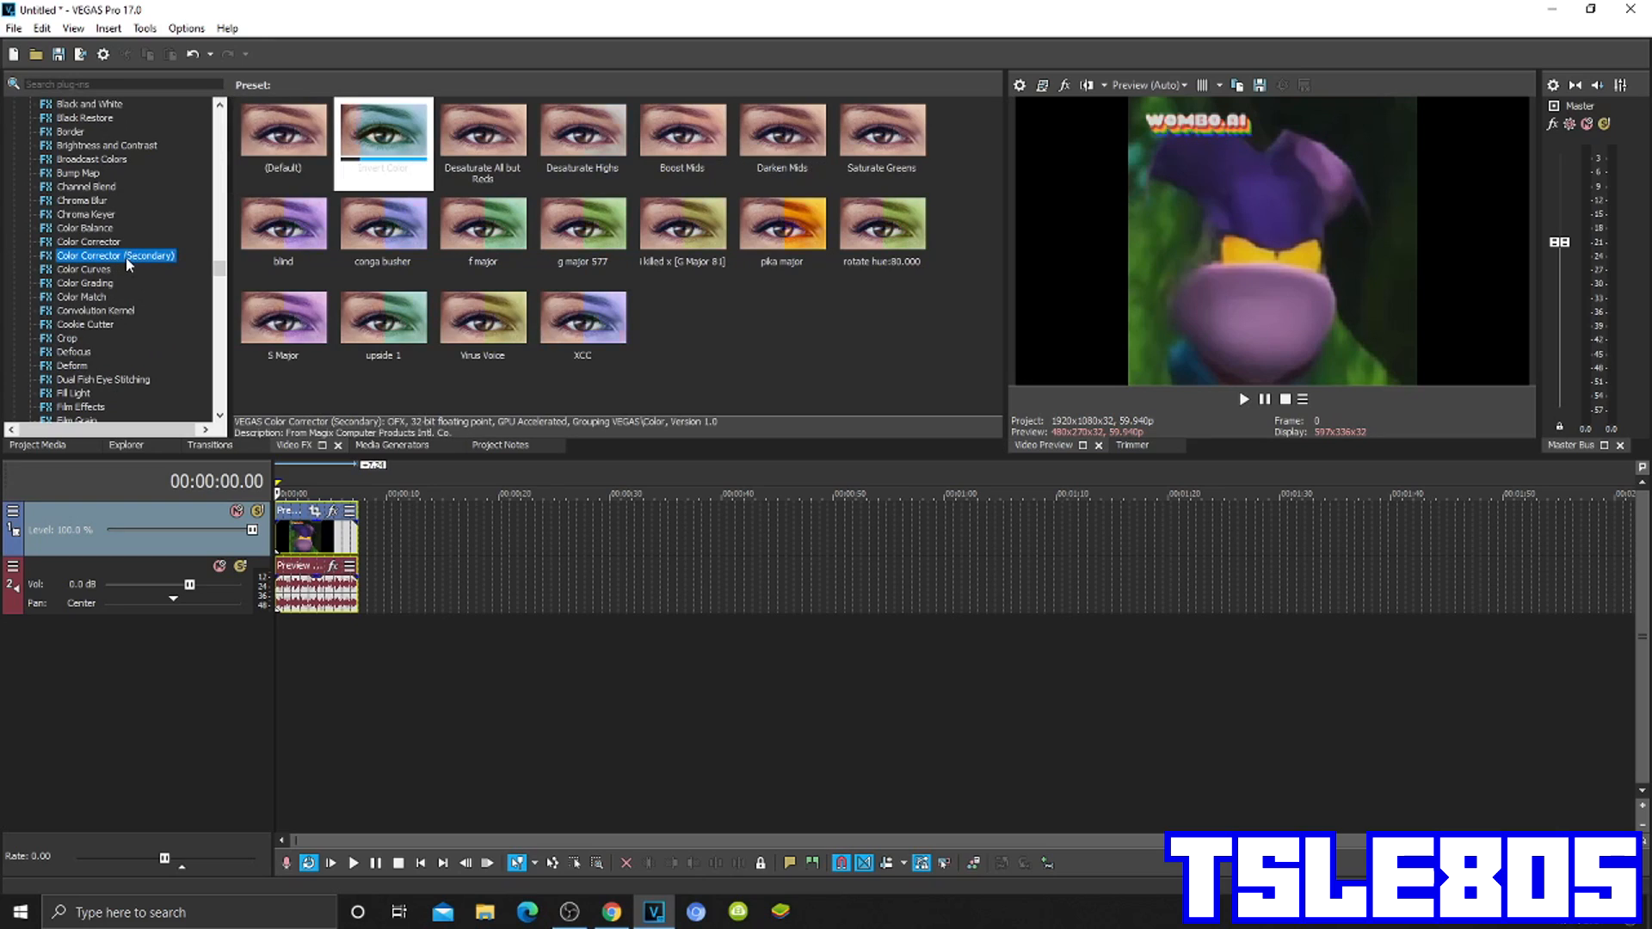
pyautogui.moveTo(353, 174)
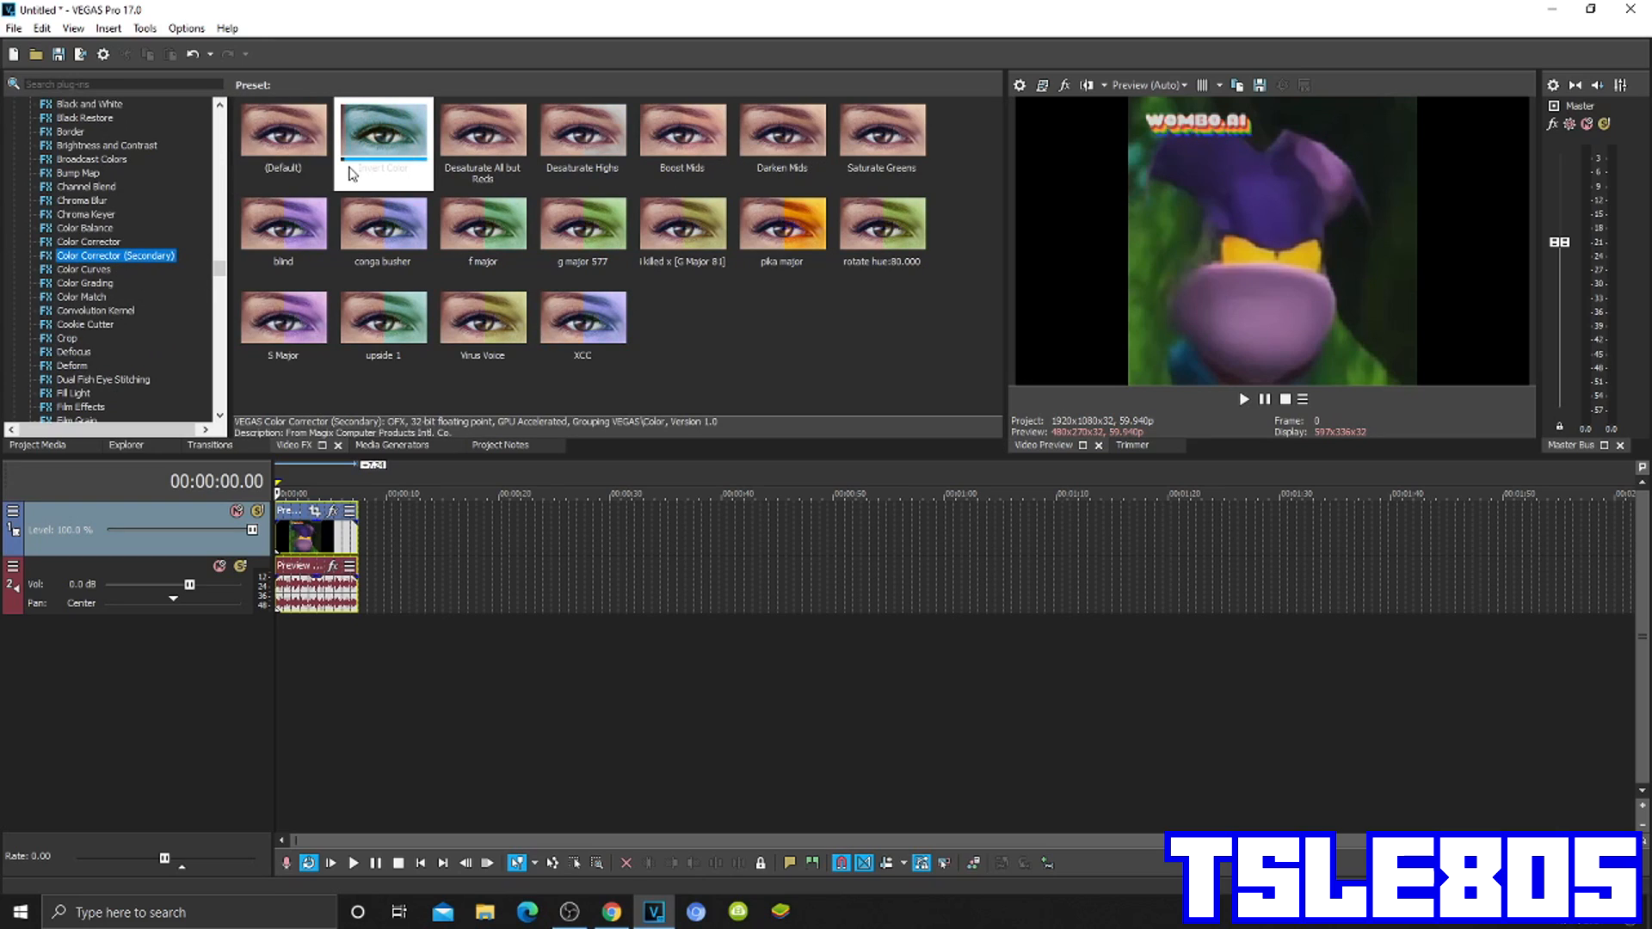
pyautogui.click(382, 132)
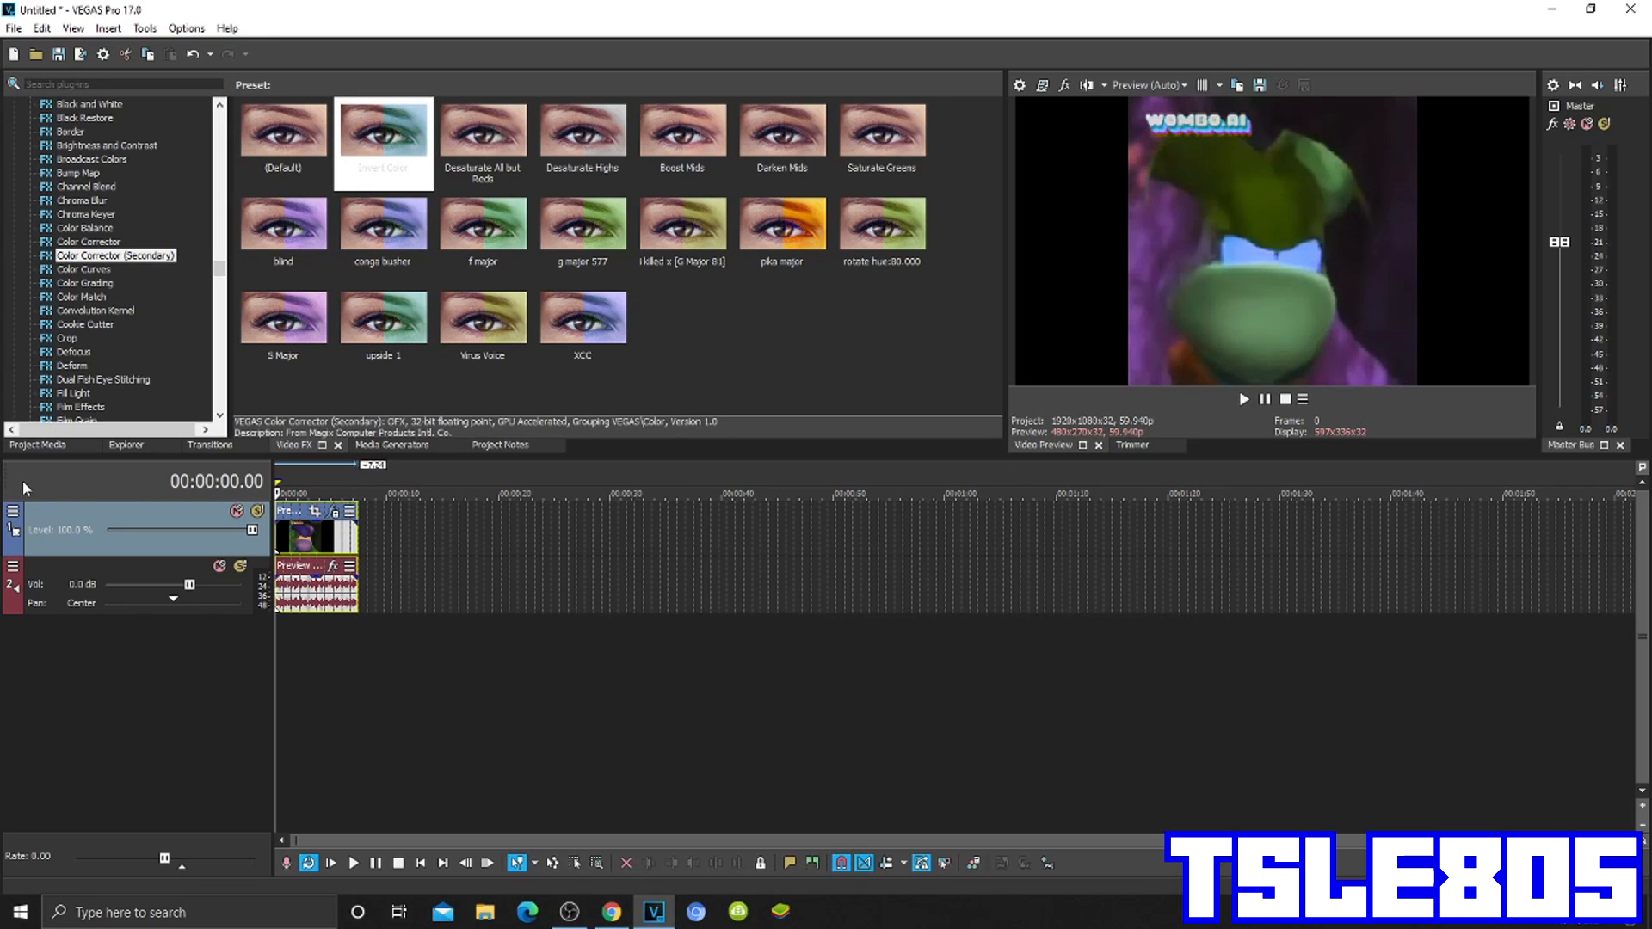
# Add the Pinch/Punch Maximum Pinch preset to the clip and close its effect settings
pyautogui.scroll(-3)
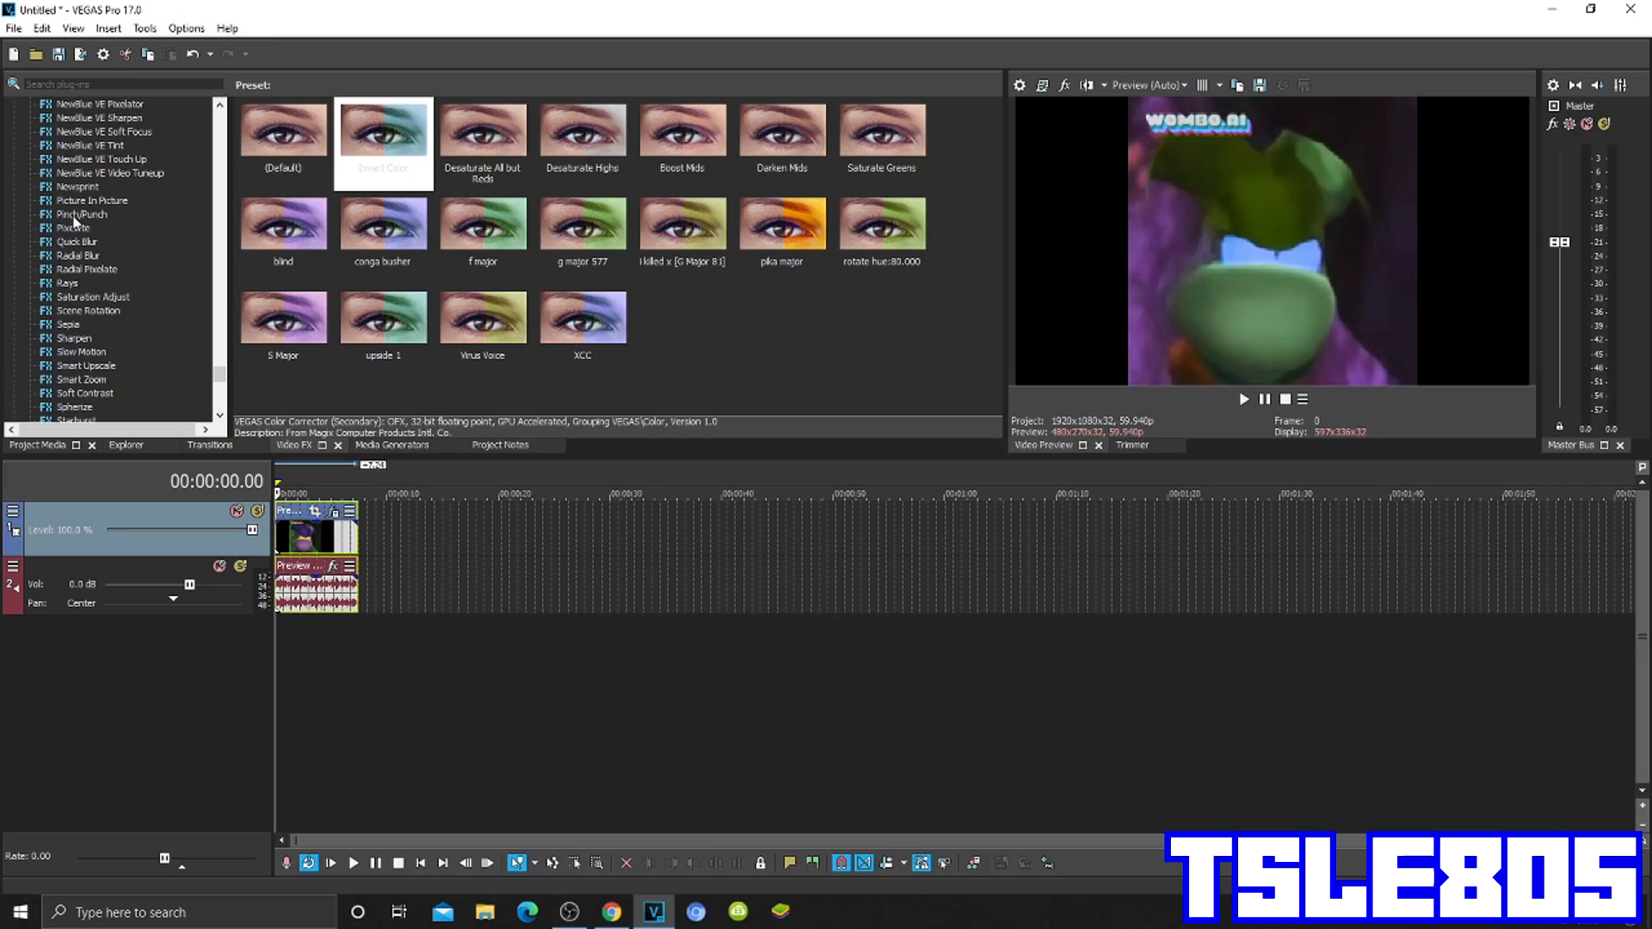
pyautogui.click(81, 215)
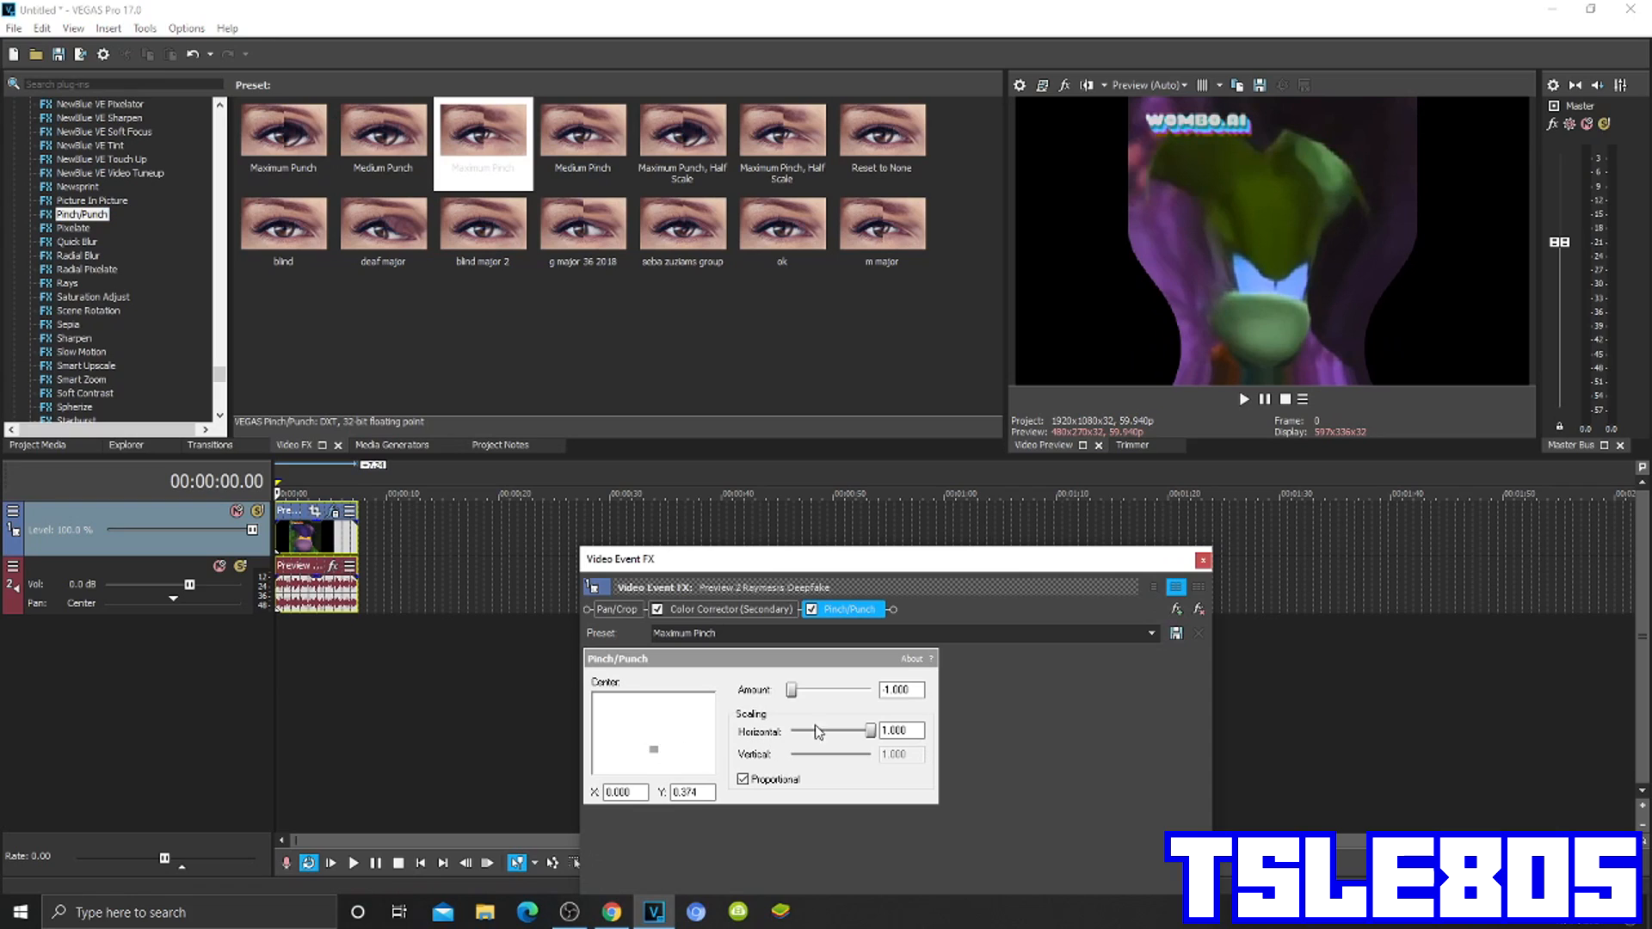
pyautogui.click(1202, 560)
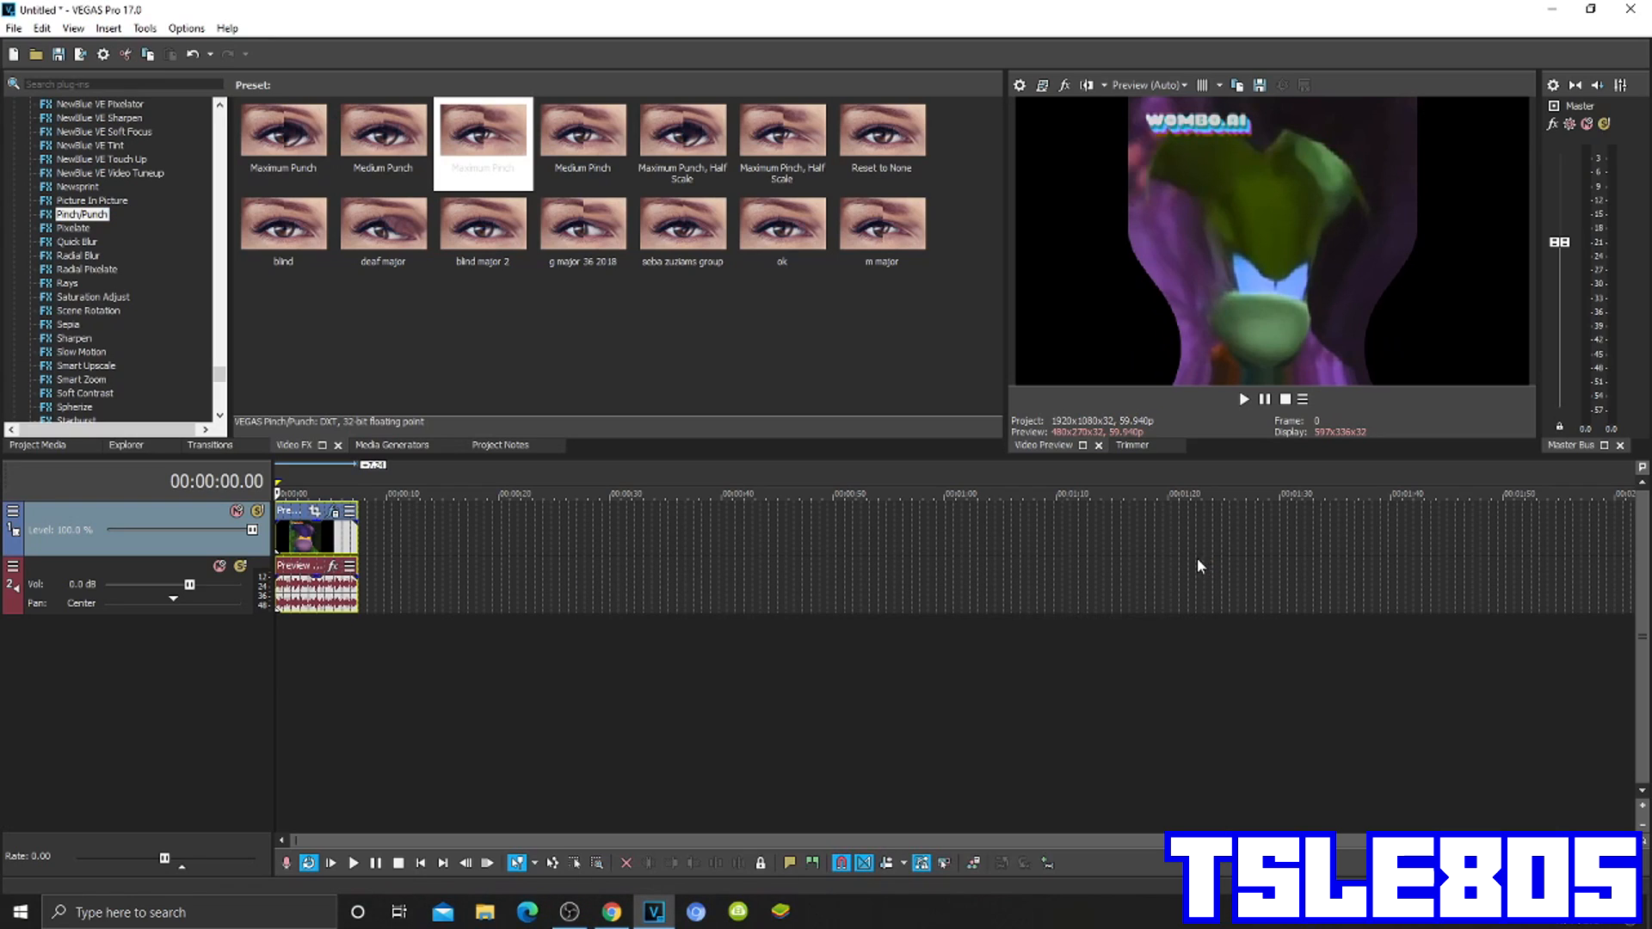
pyautogui.moveTo(977, 554)
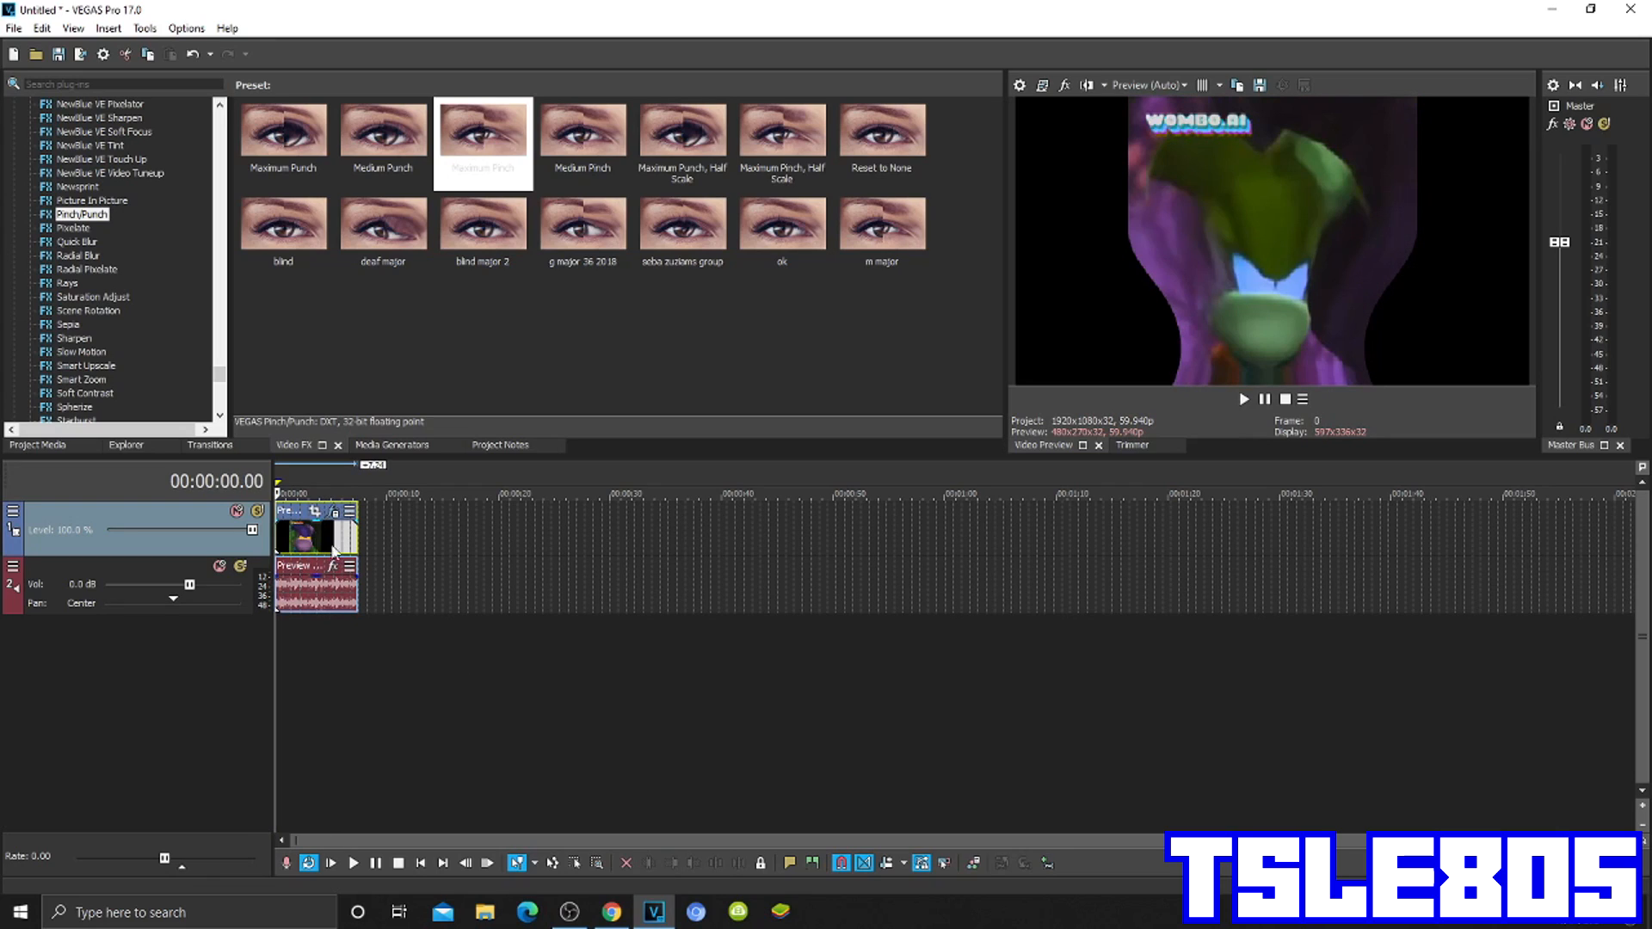
pyautogui.moveTo(610, 912)
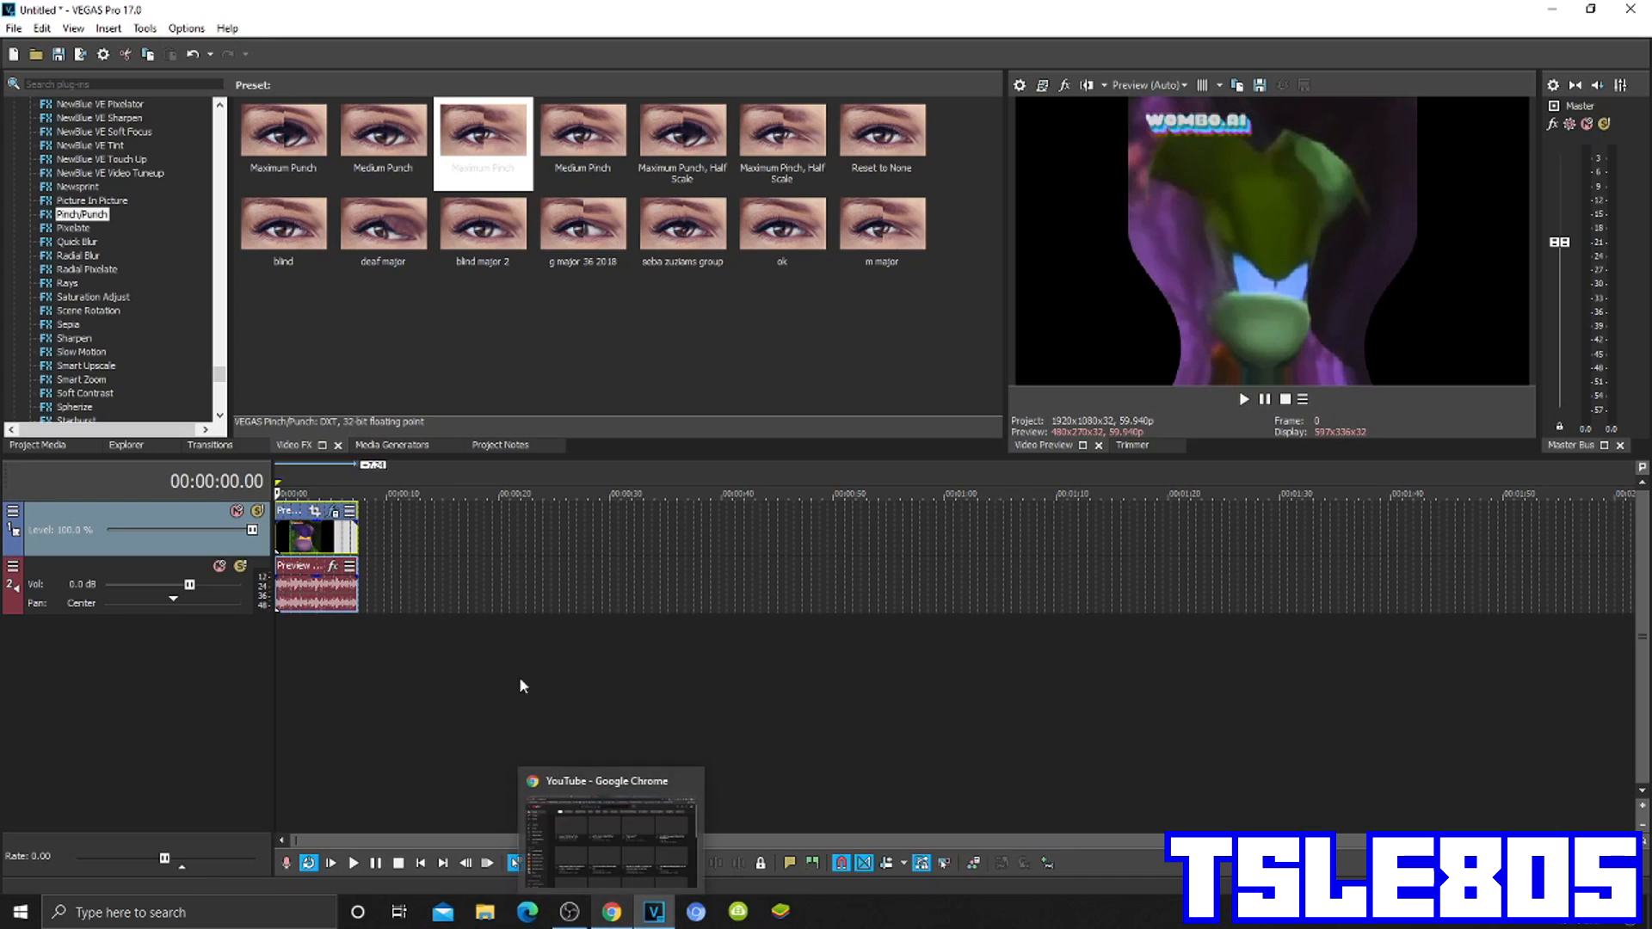
# Duplicate the audio onto a second track, panning the tracks 100% L and 100% R
pyautogui.click(37, 444)
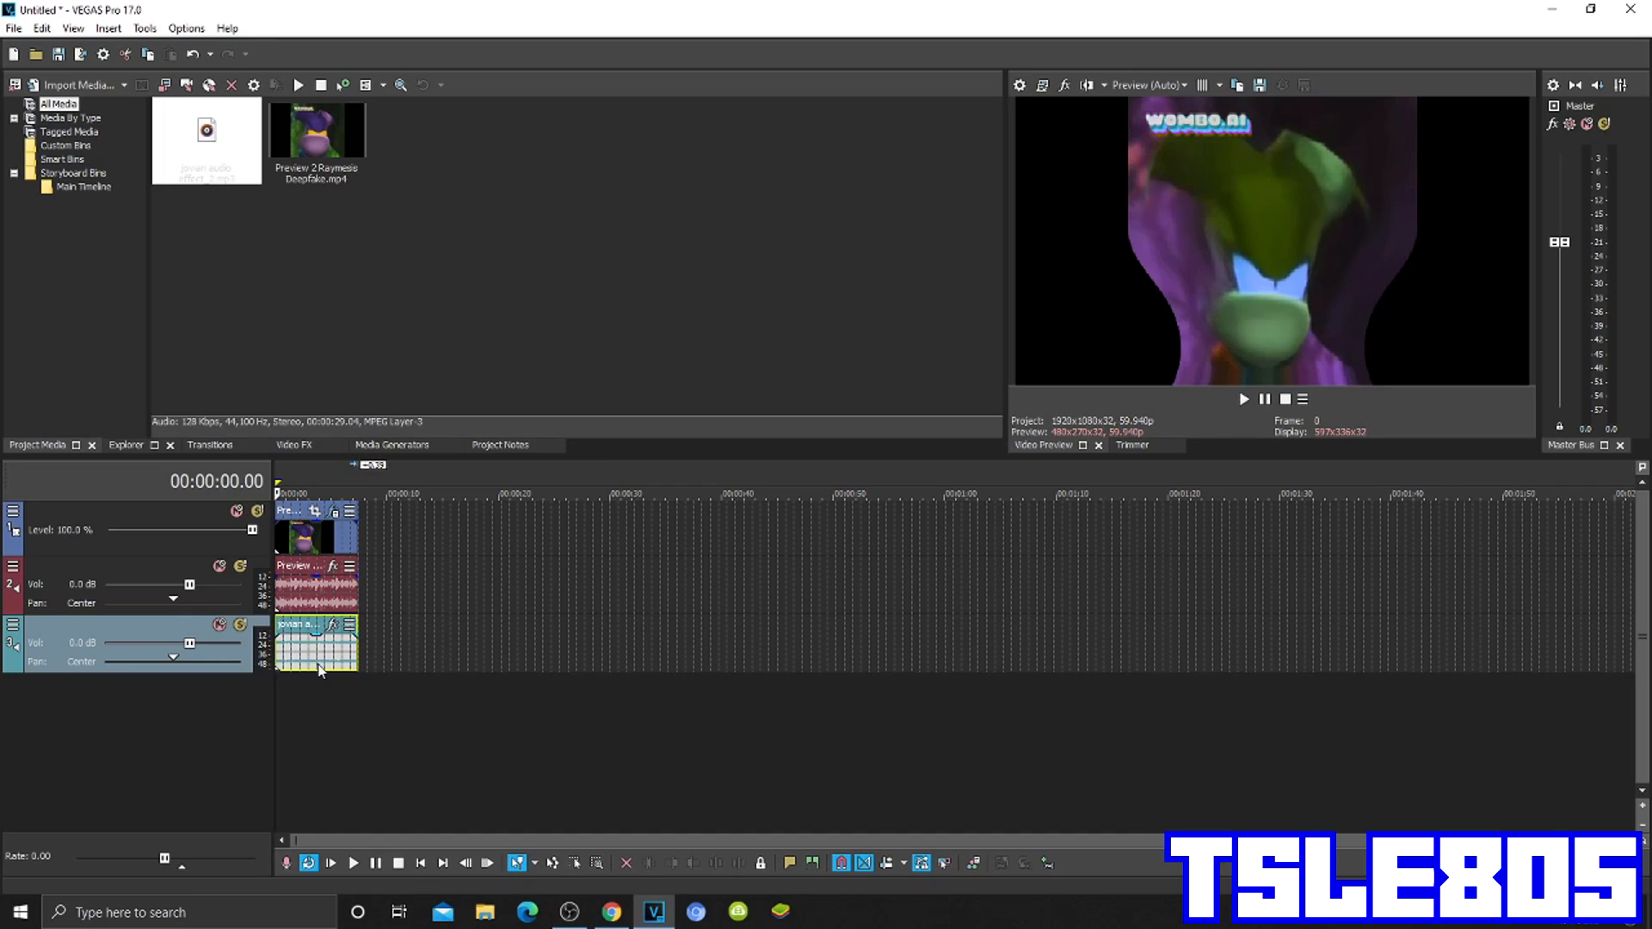
pyautogui.moveTo(221, 661)
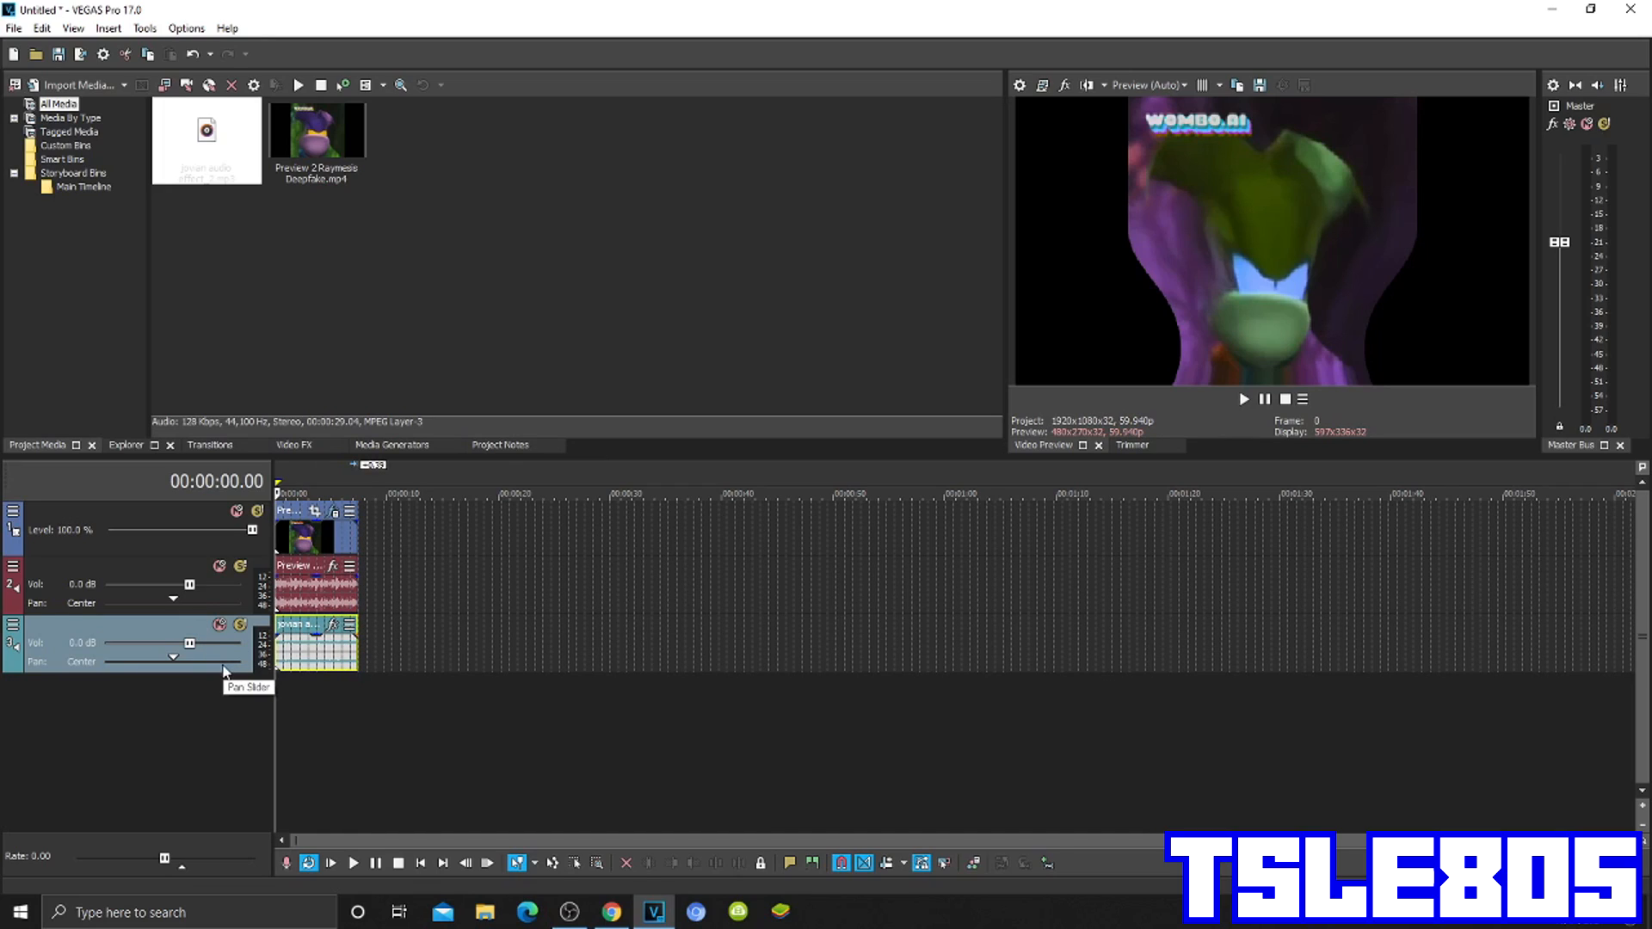
pyautogui.moveTo(404, 793)
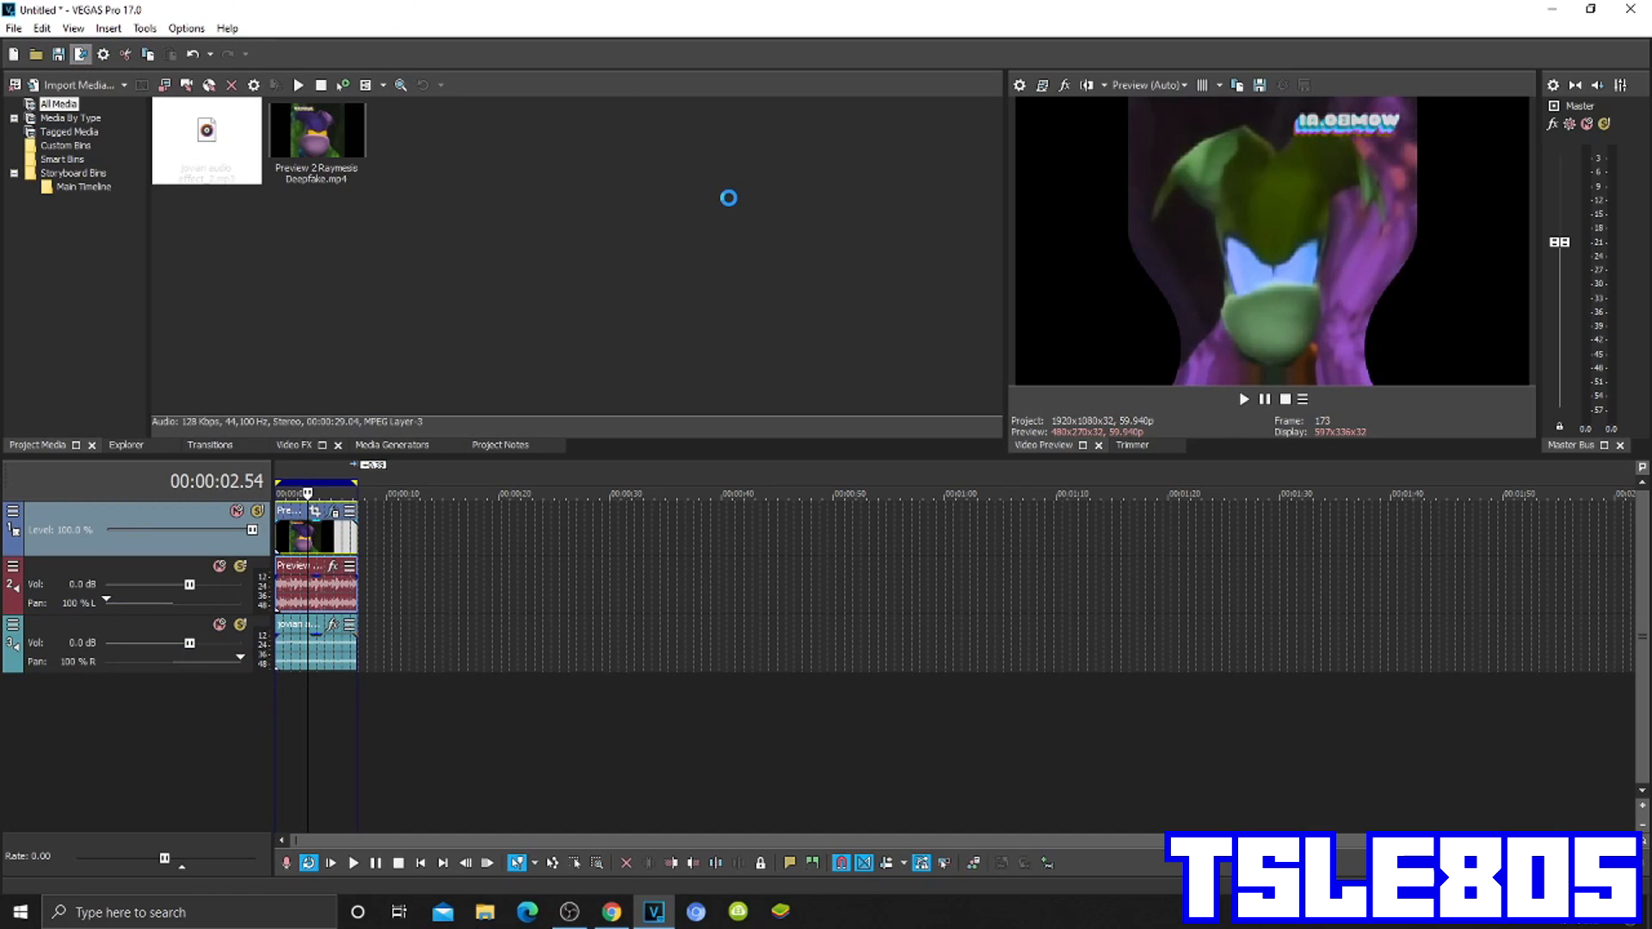
pyautogui.moveTo(766, 309)
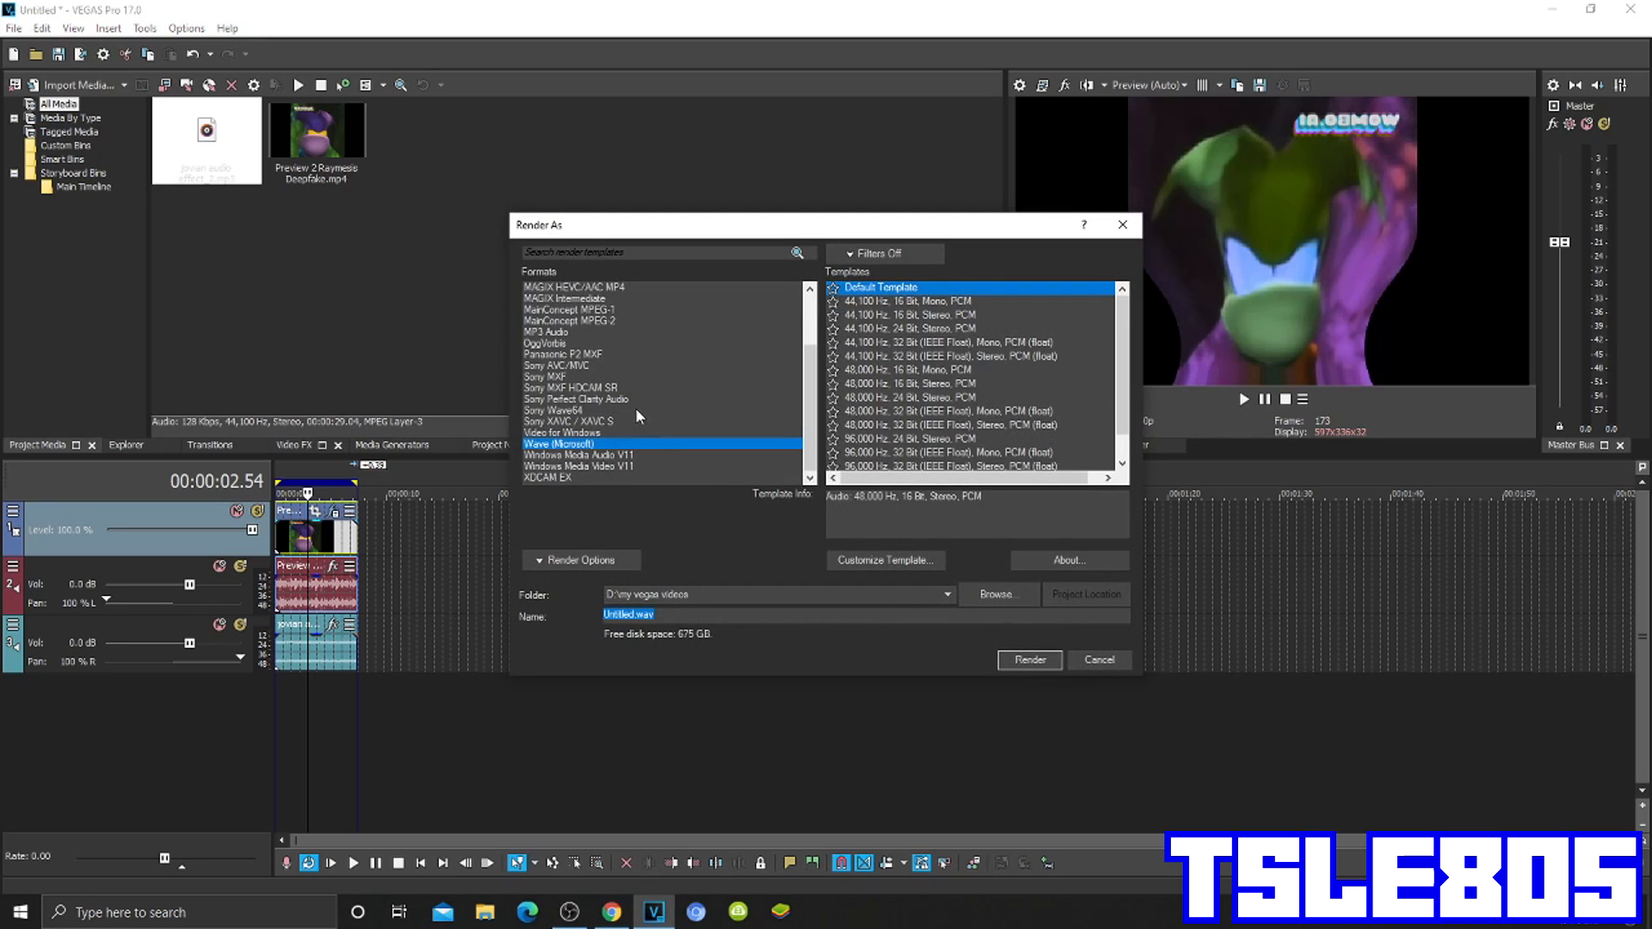
pyautogui.moveTo(461, 593)
pyautogui.write('jovi')
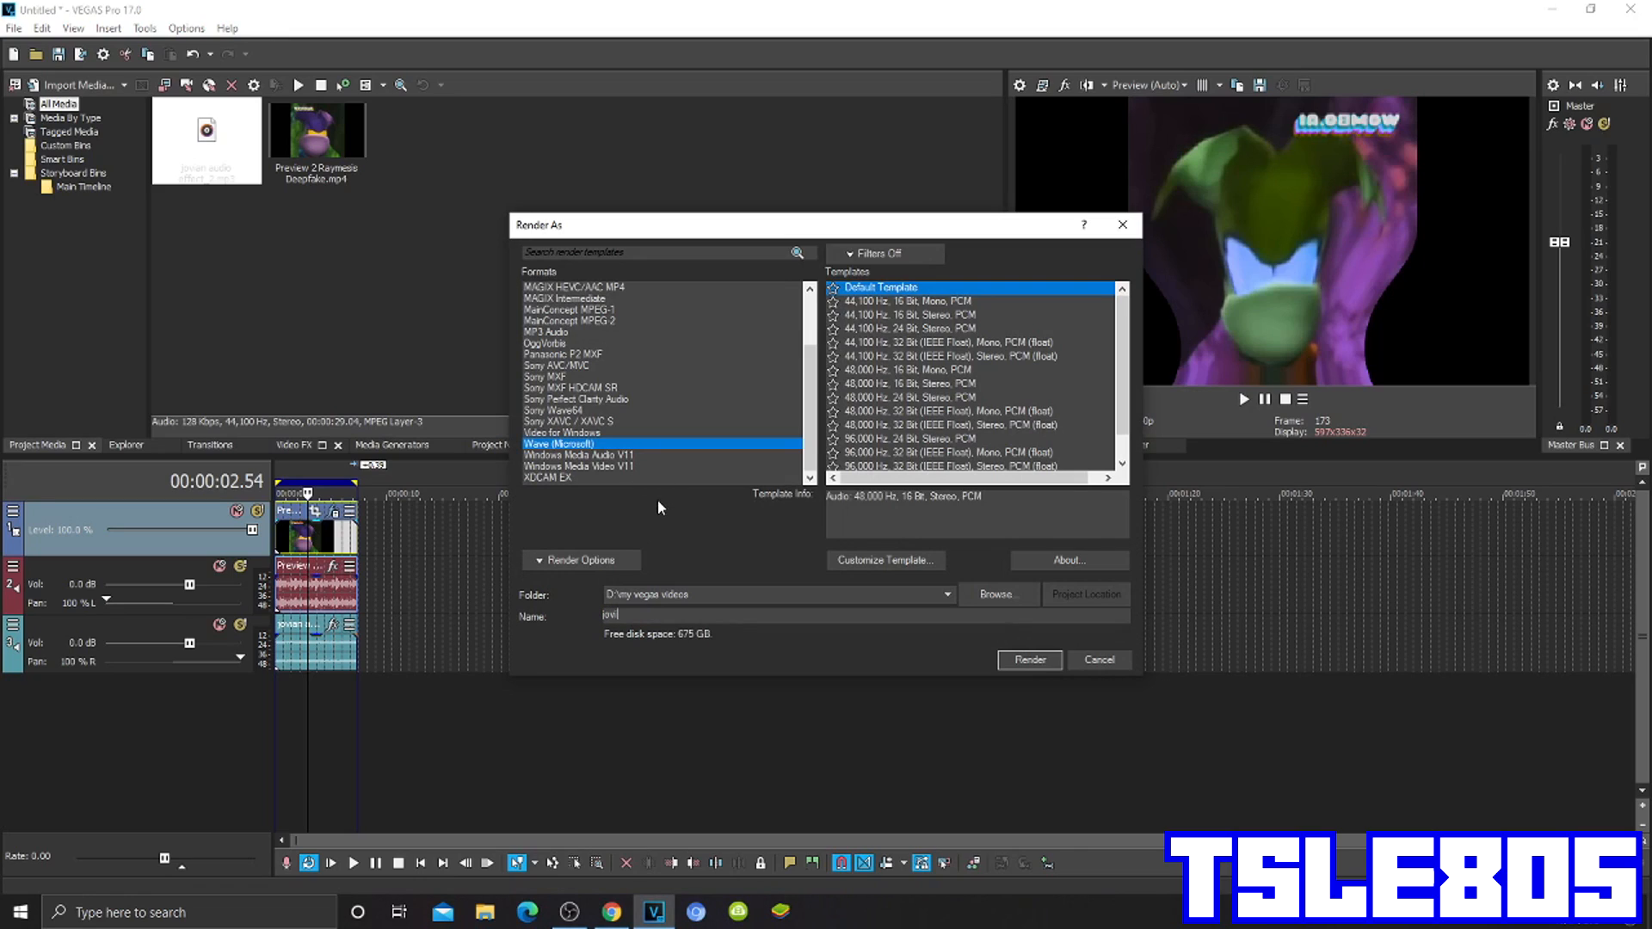
pyautogui.moveTo(655, 539)
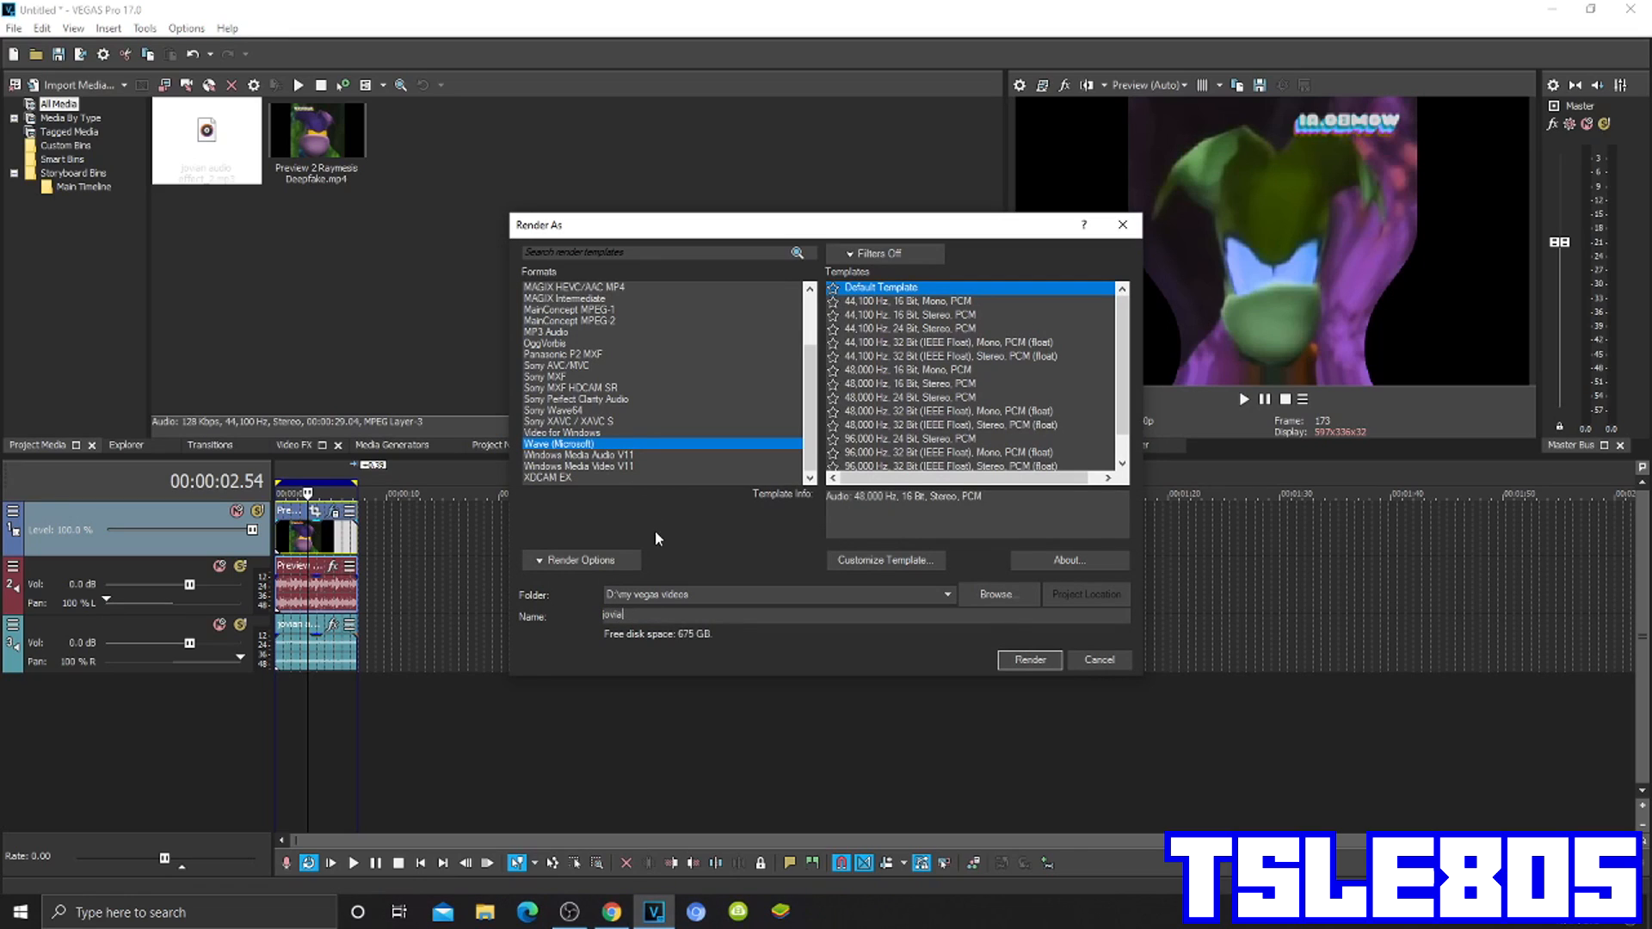
# Render the project audio as a Wave (Microsoft) file named 'jovian raymesis'
pyautogui.write('raymess')
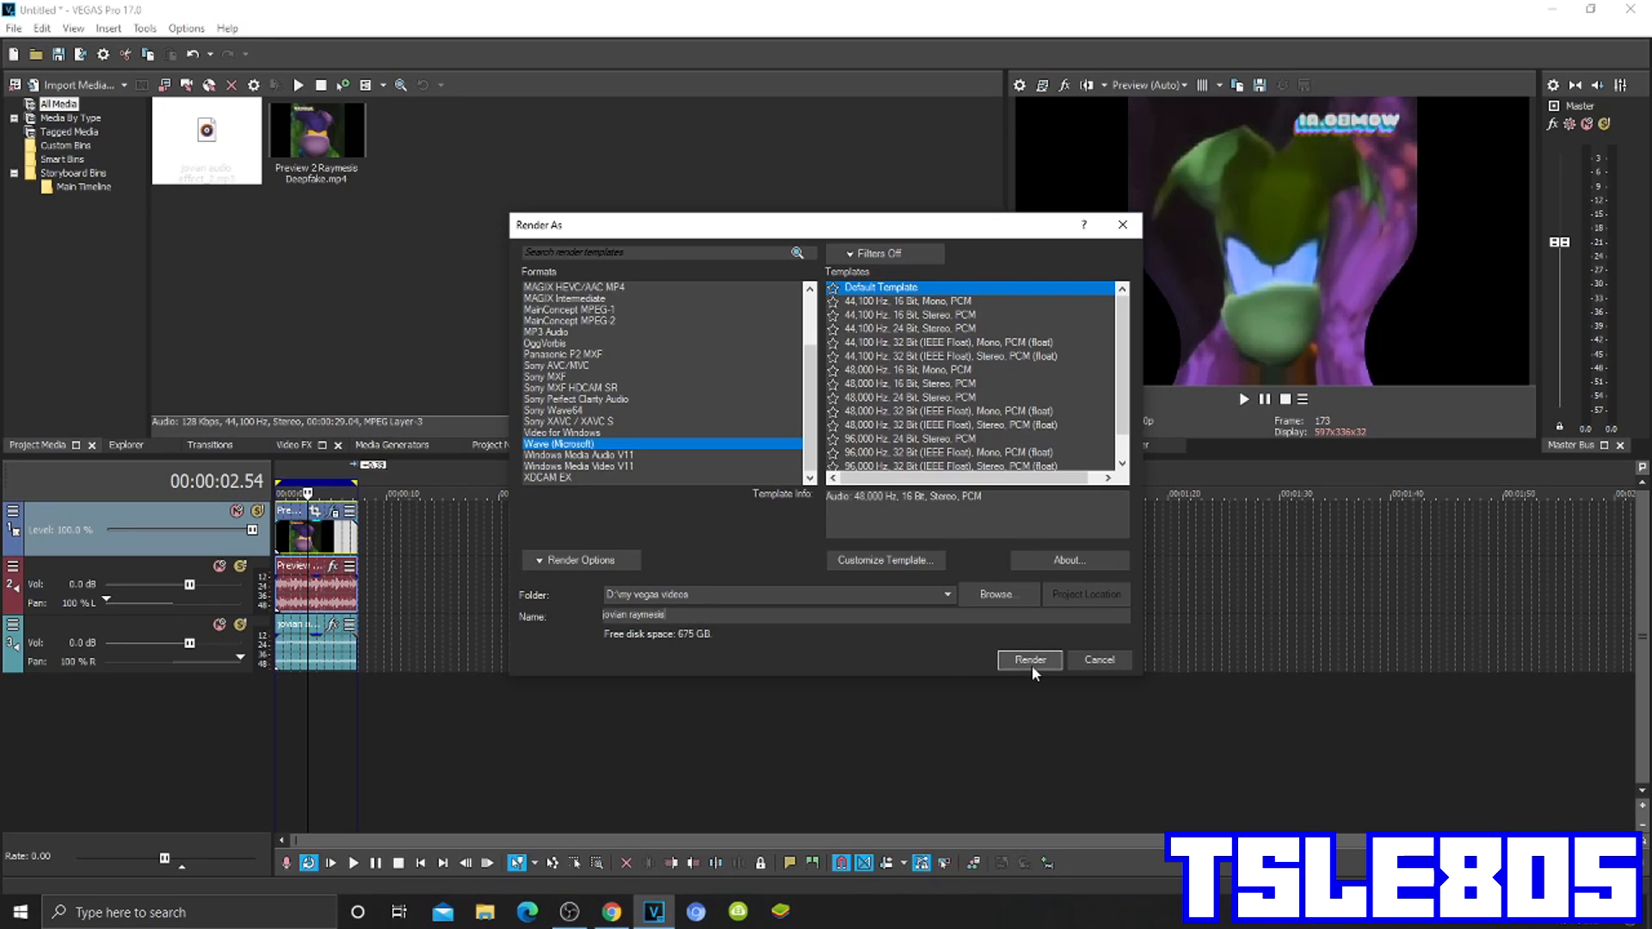
pyautogui.click(1098, 660)
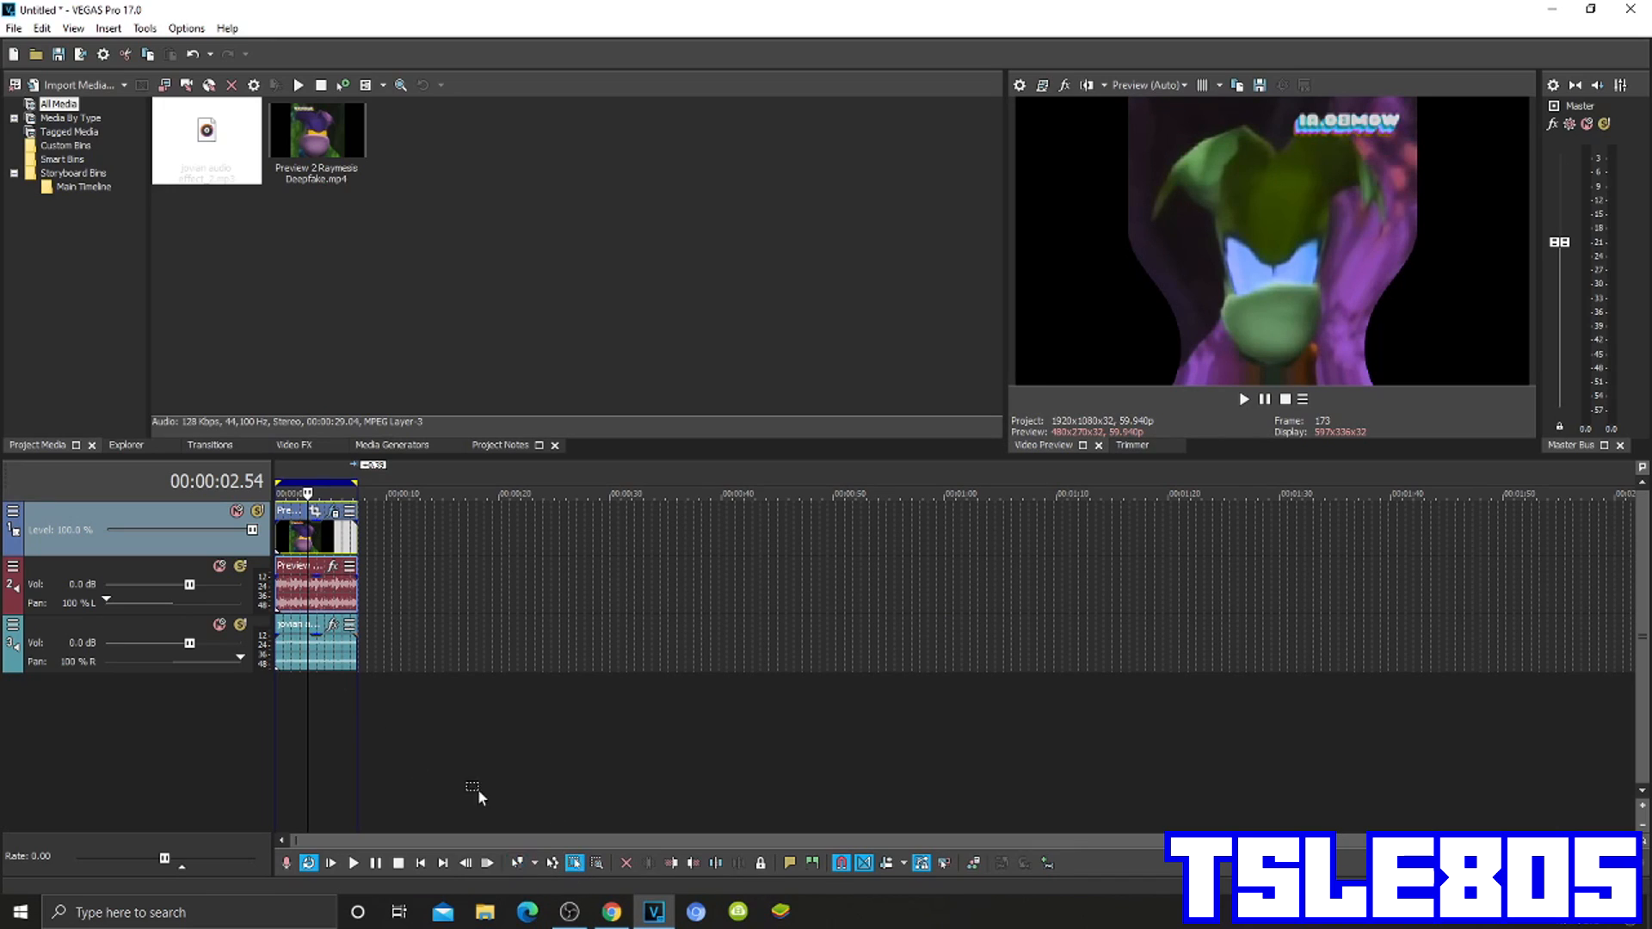
# Delete the extra audio track and import jovian raymesis.wav from the my vegas videos folder
pyautogui.rightClick(74, 521)
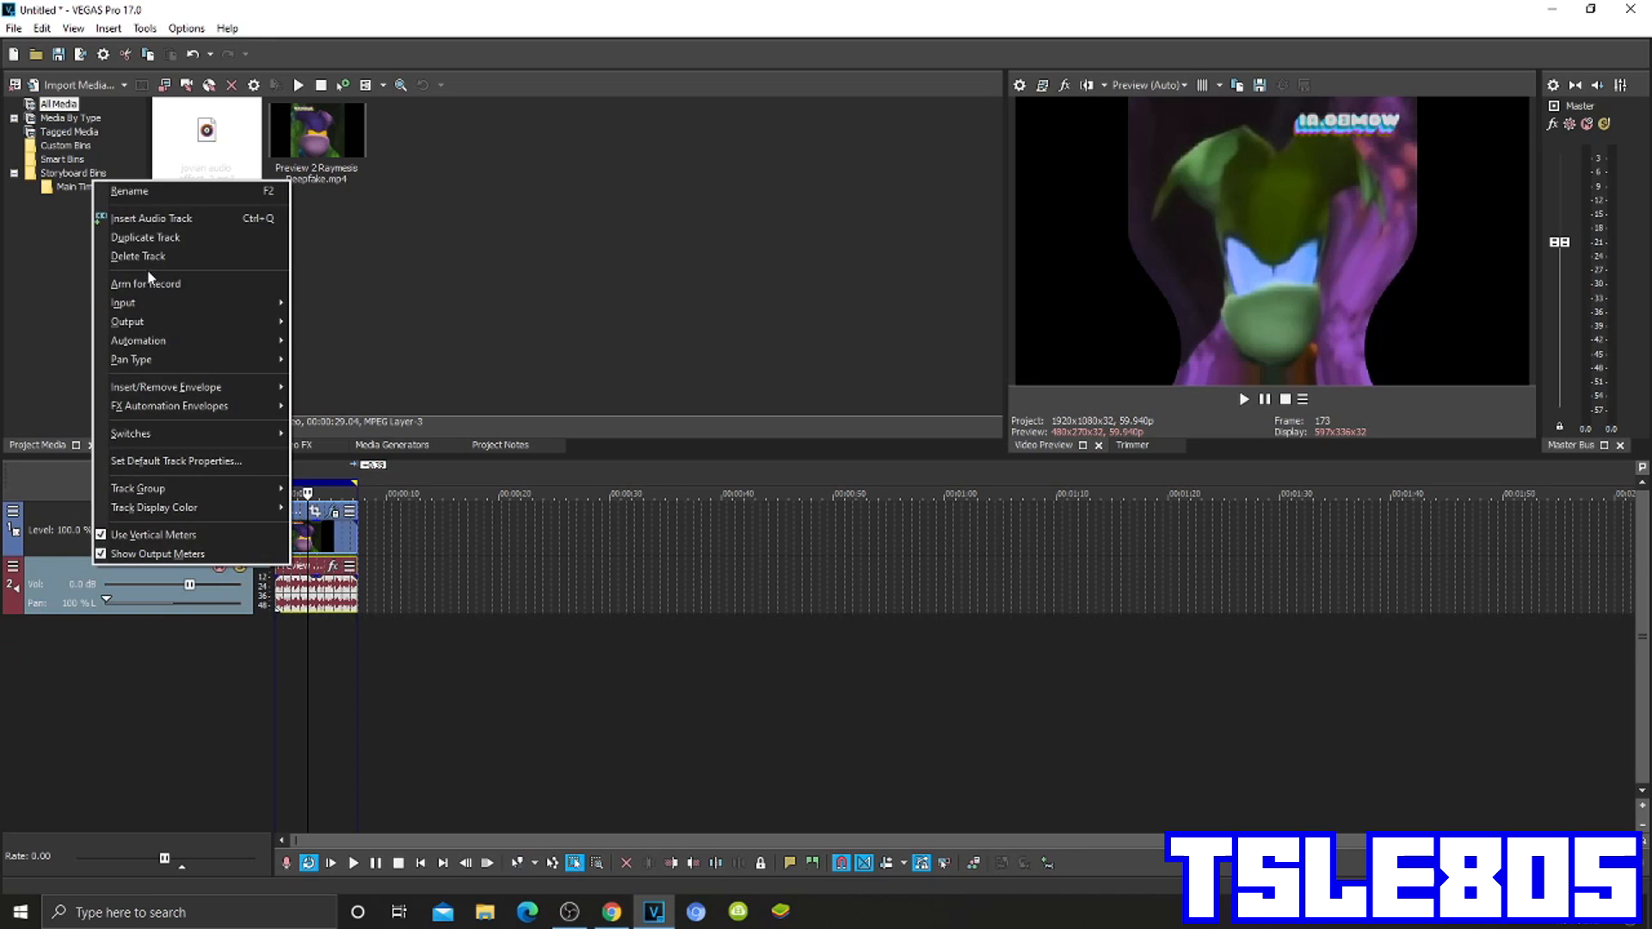
pyautogui.click(137, 256)
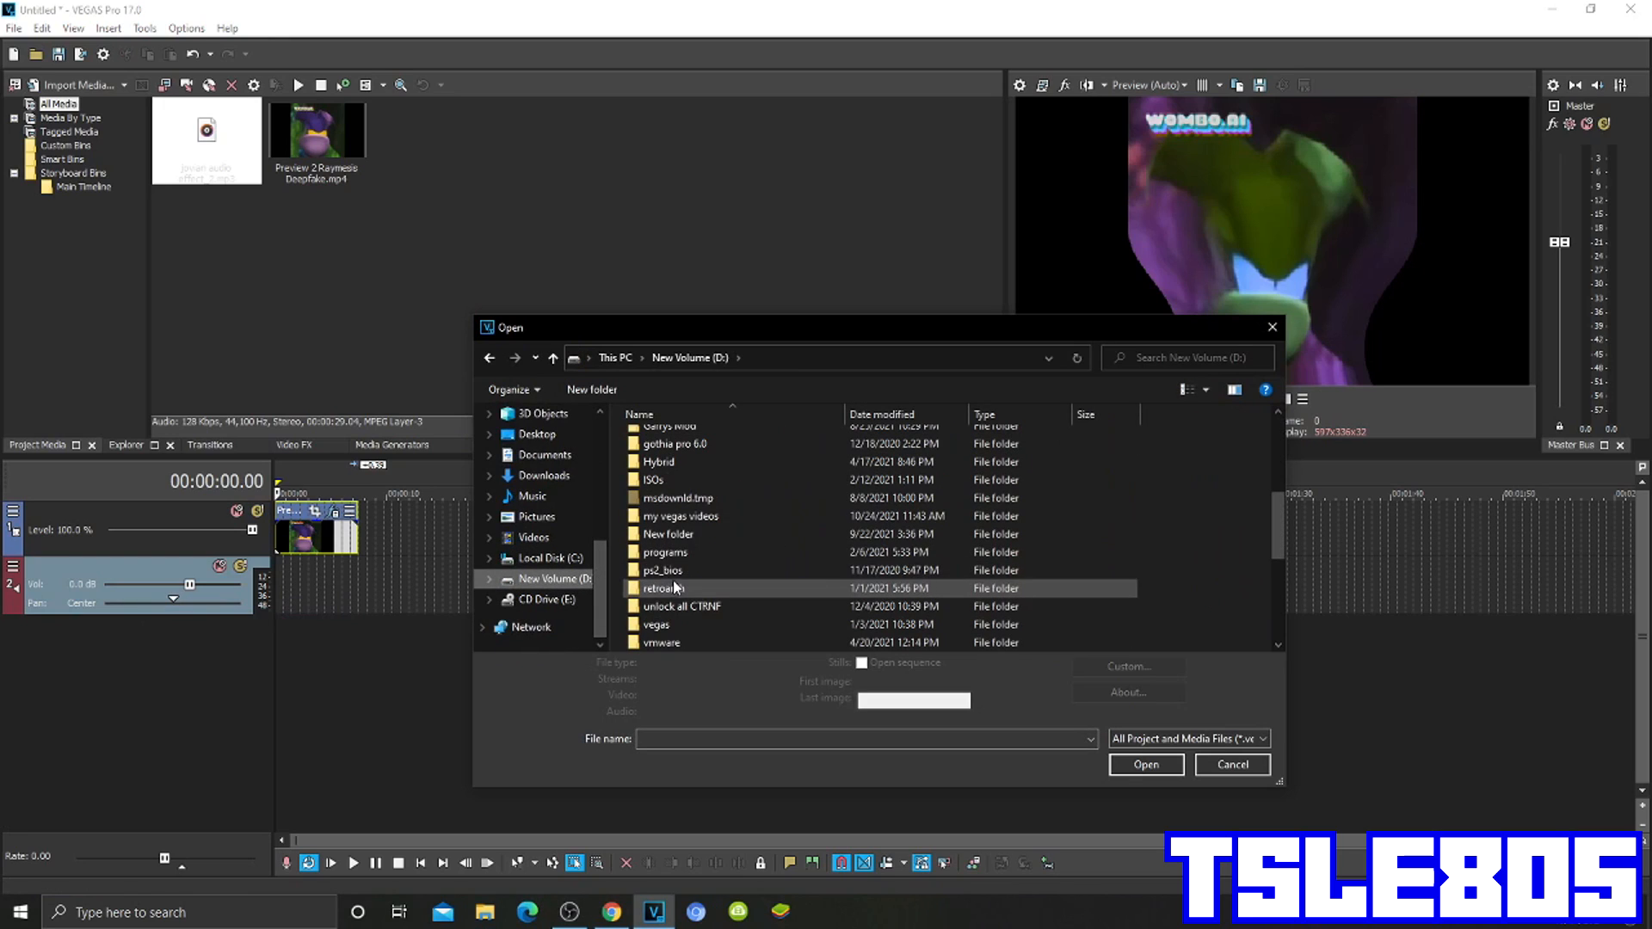
pyautogui.doubleClick(681, 516)
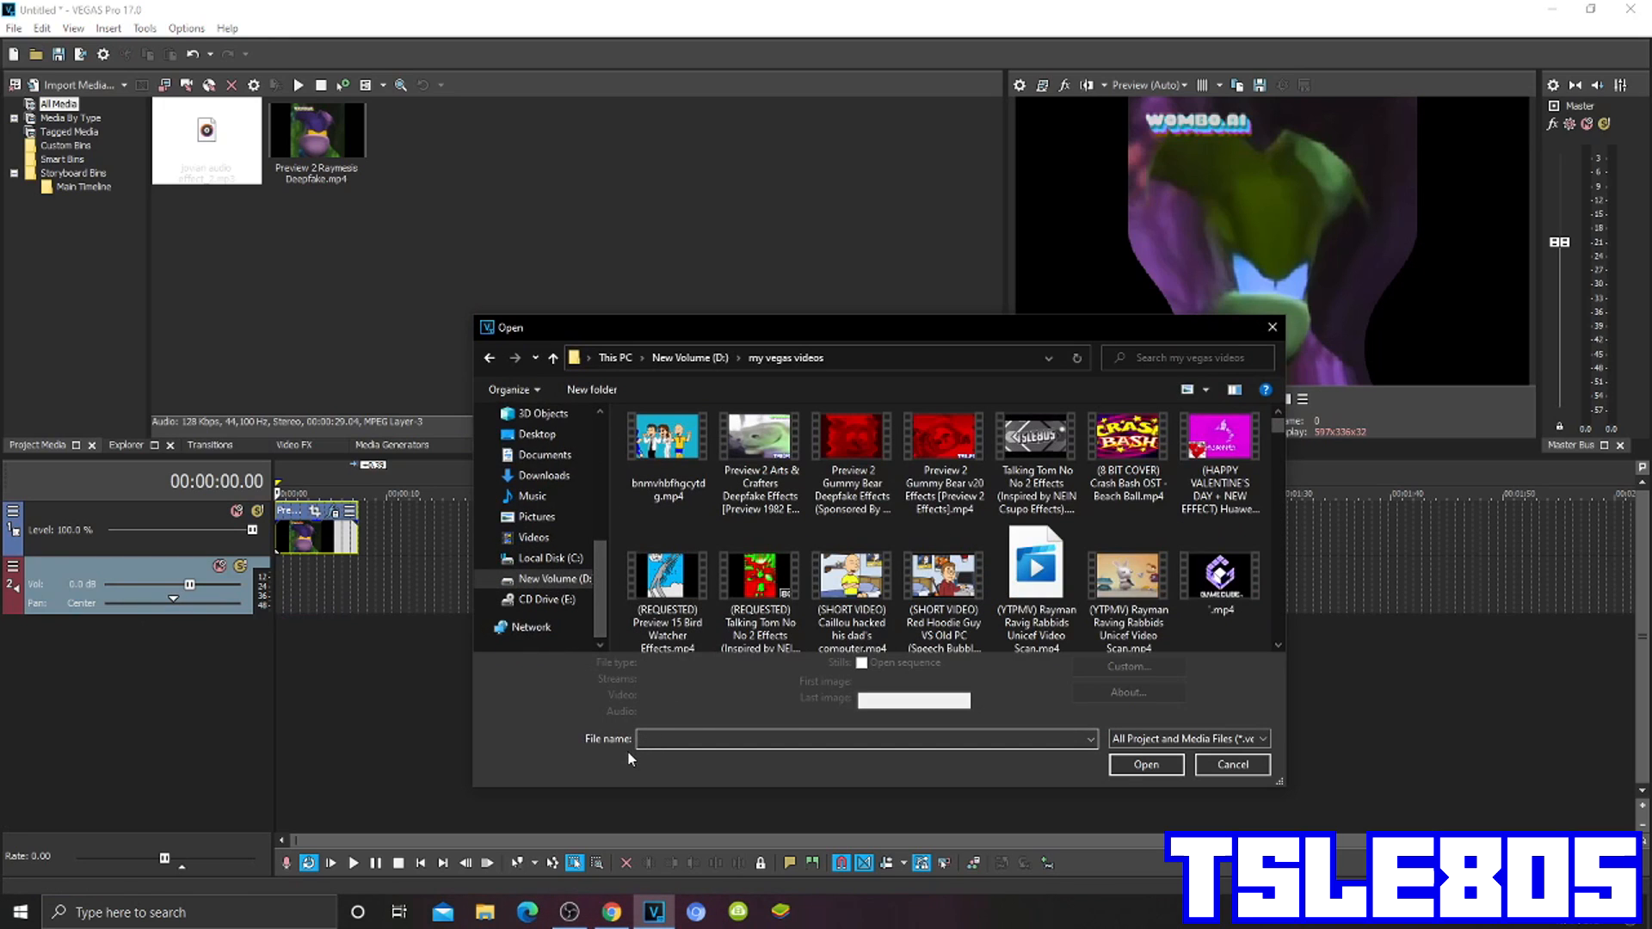
pyautogui.write('jo')
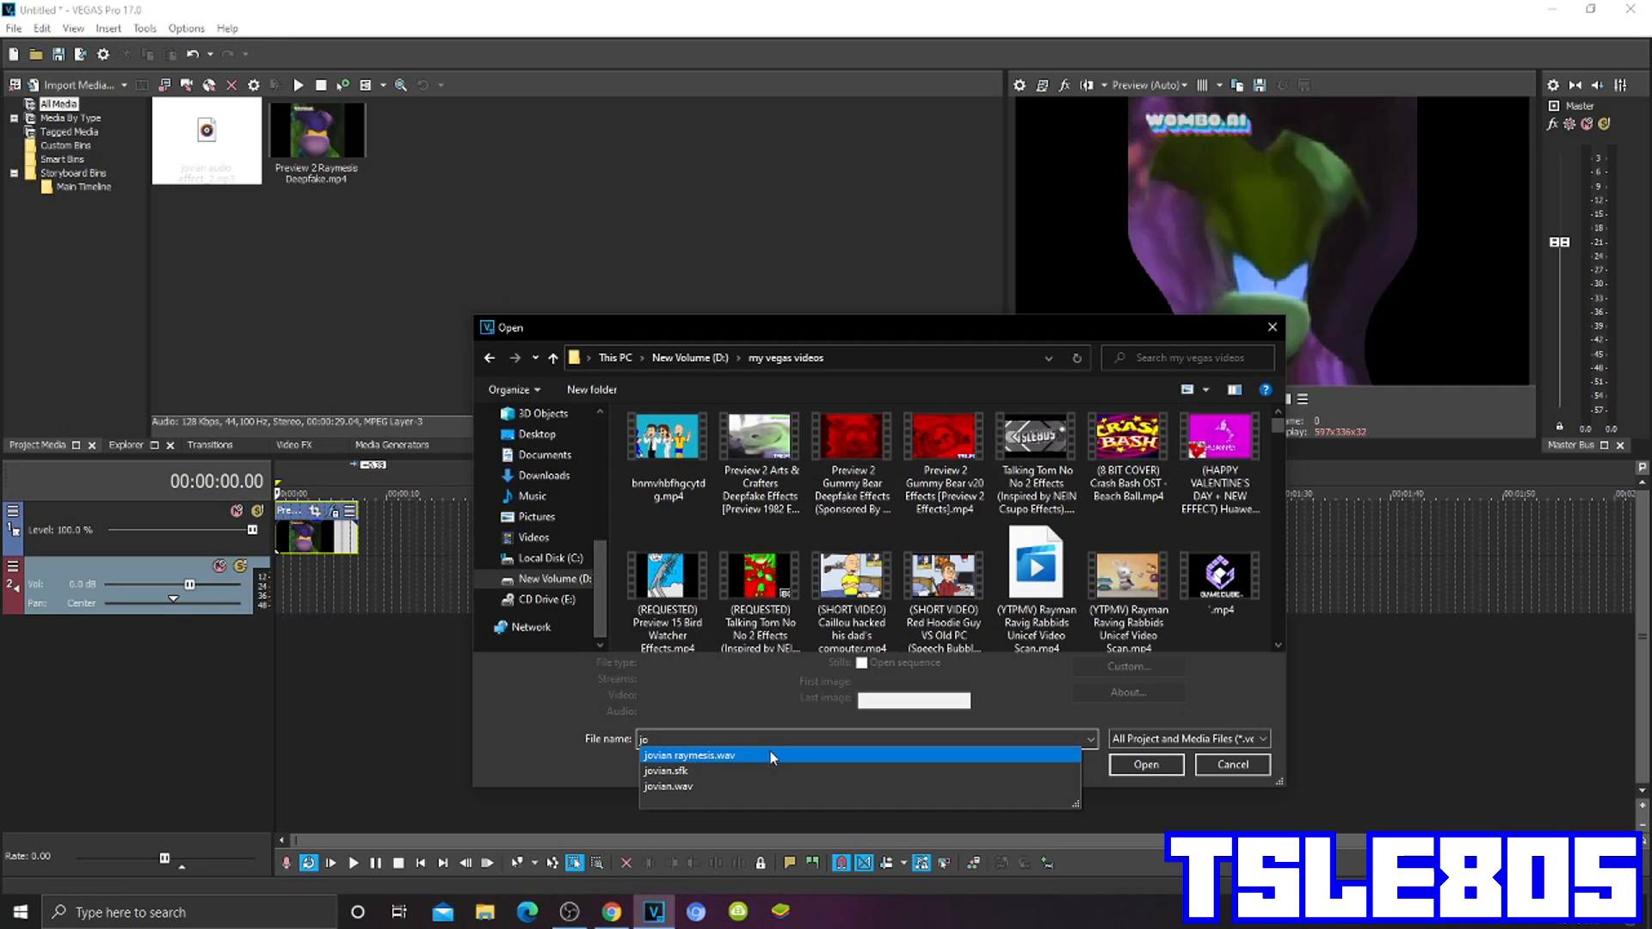
pyautogui.click(690, 756)
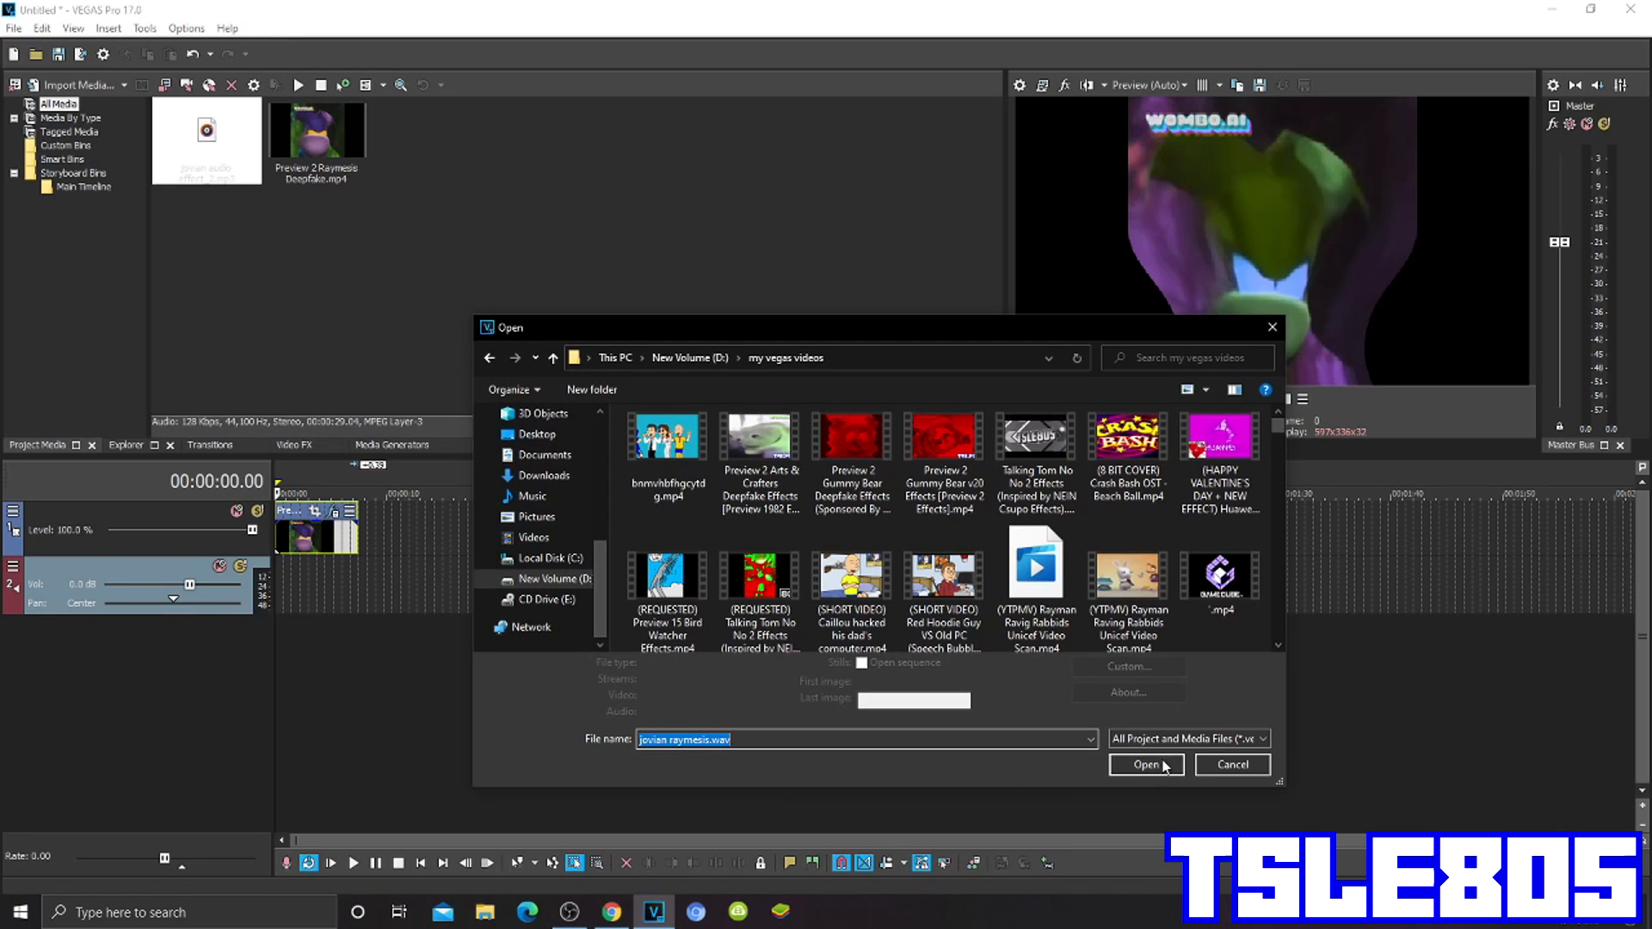
pyautogui.click(1144, 764)
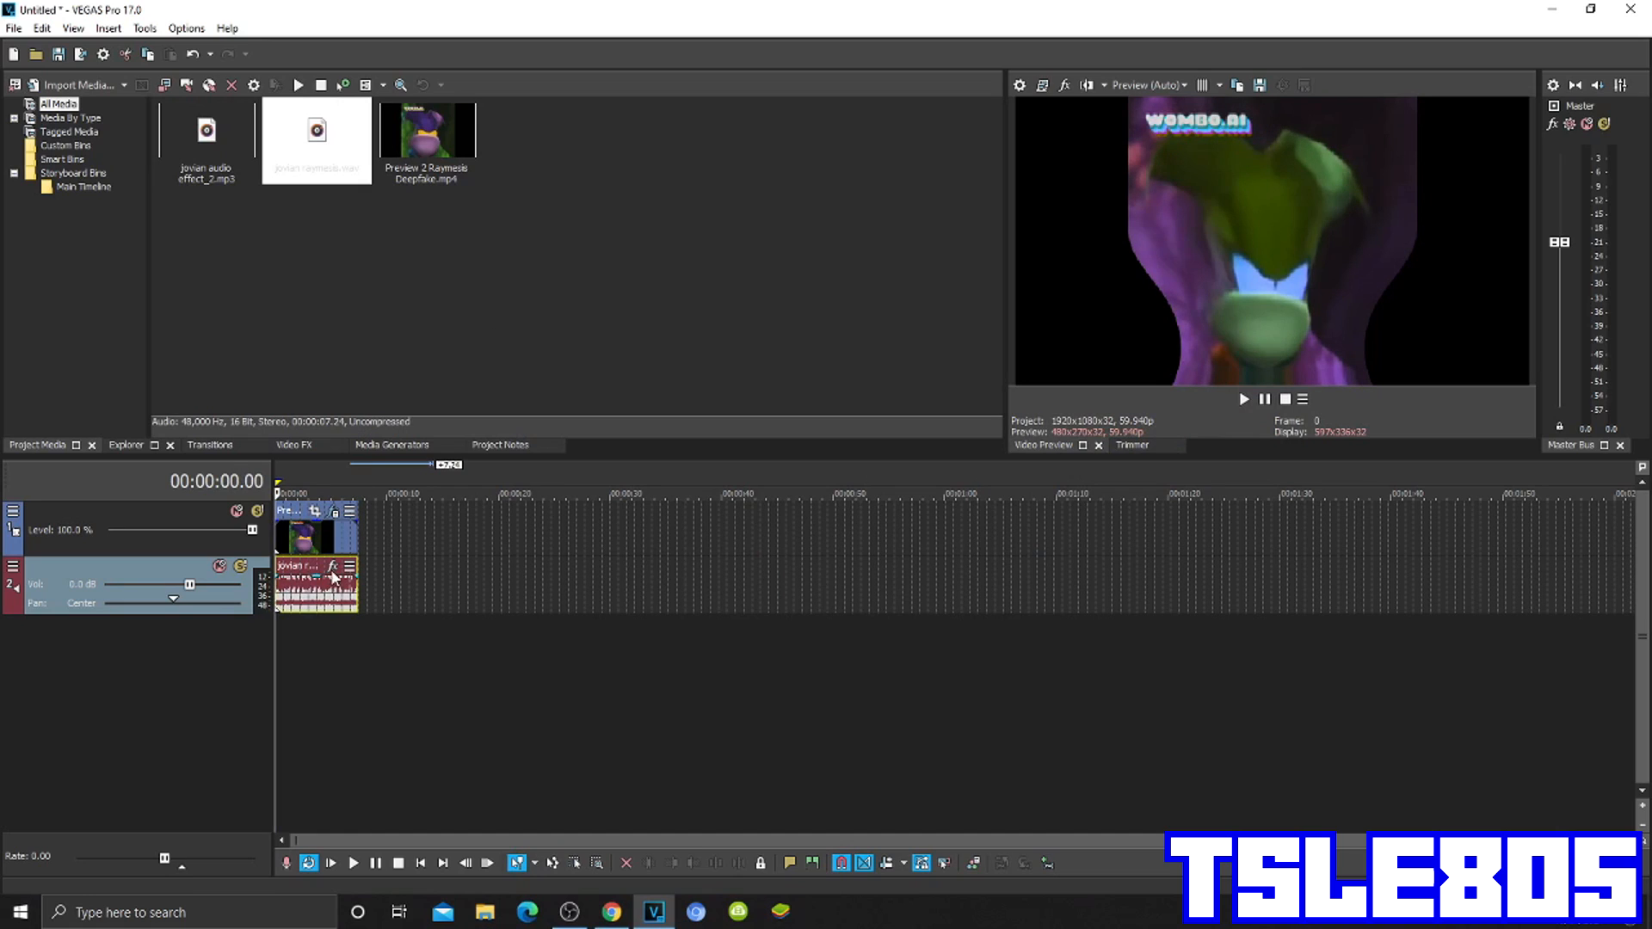
# Add the mda Vocoder effect to the jovian raymesis event with its slider at 0.000000
pyautogui.click(334, 567)
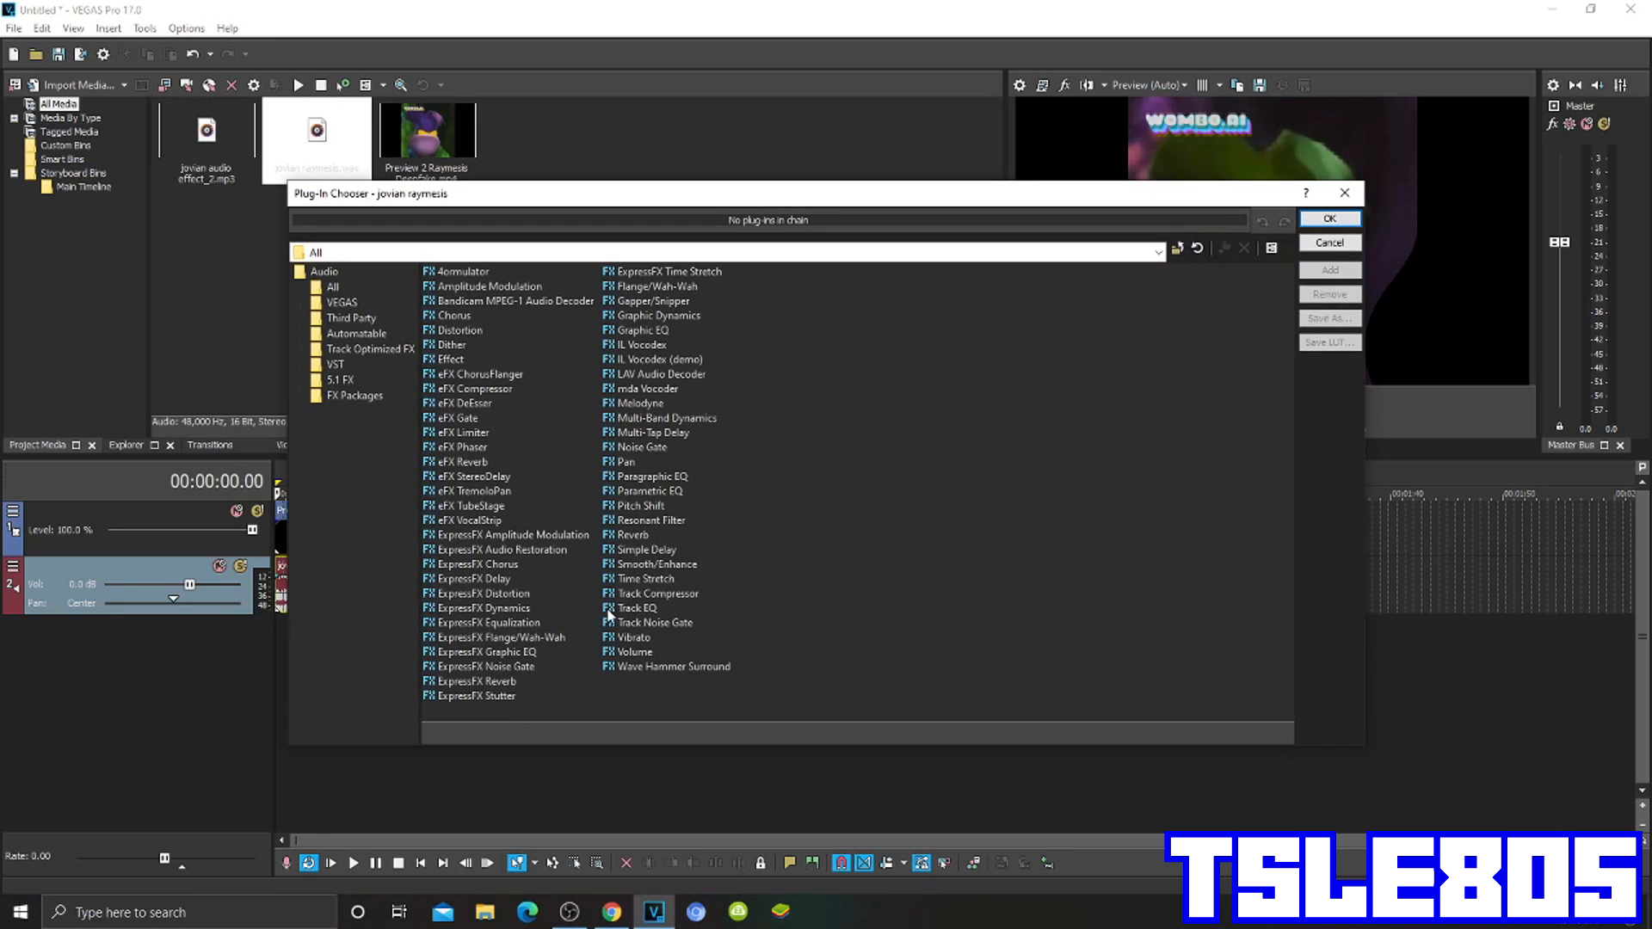
pyautogui.moveTo(353, 306)
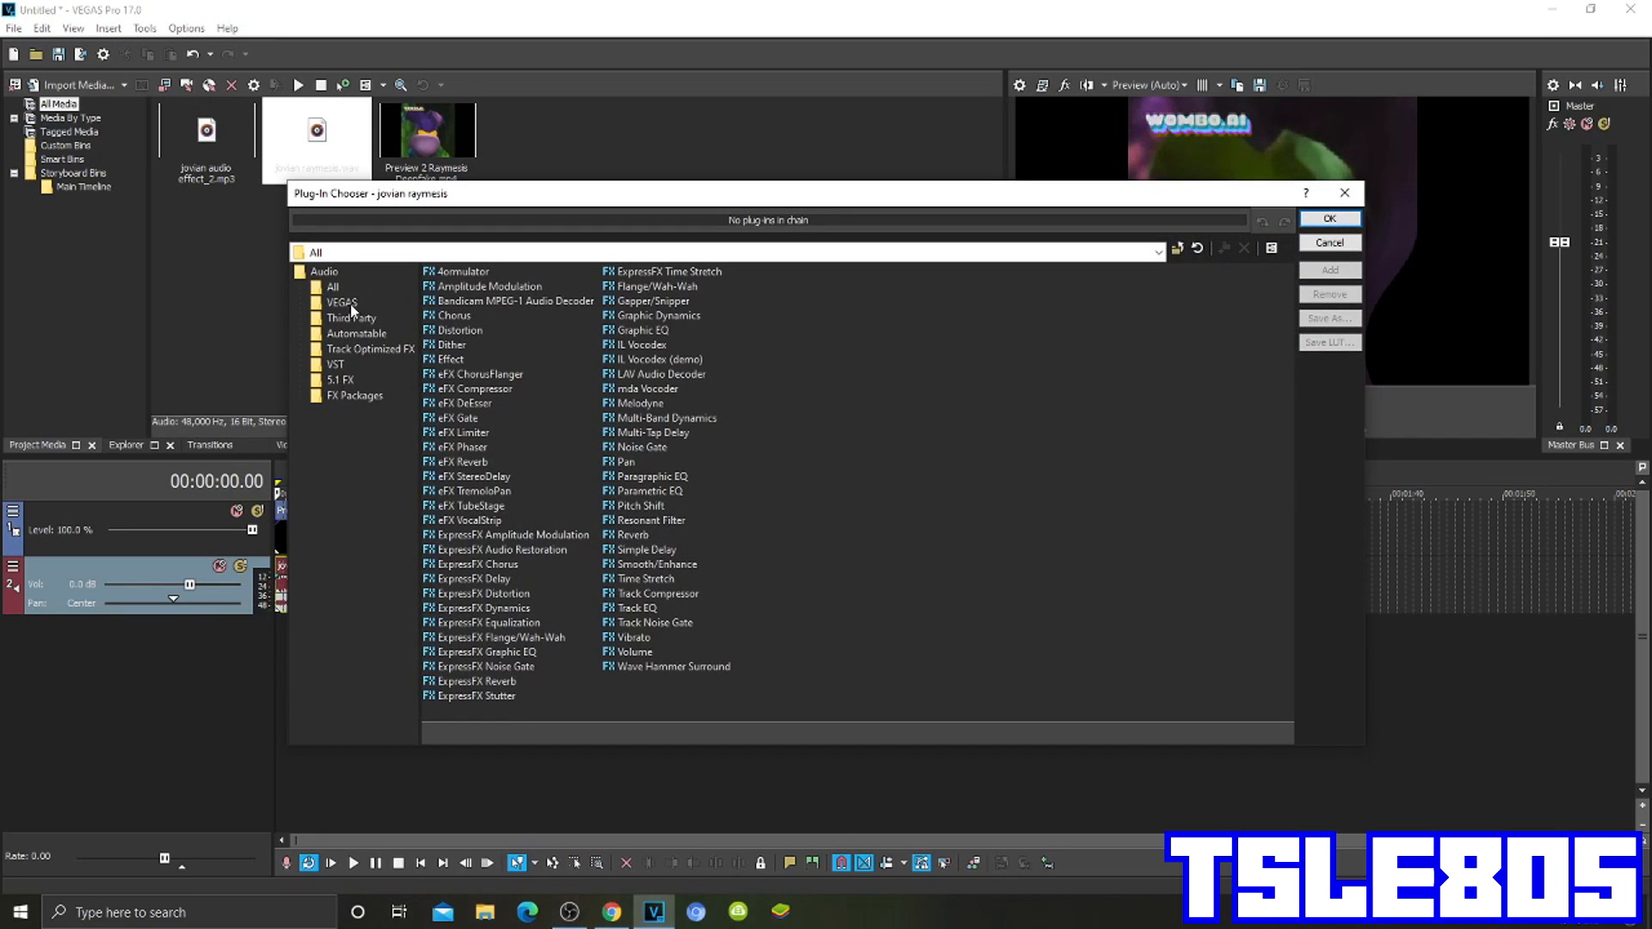
pyautogui.click(351, 317)
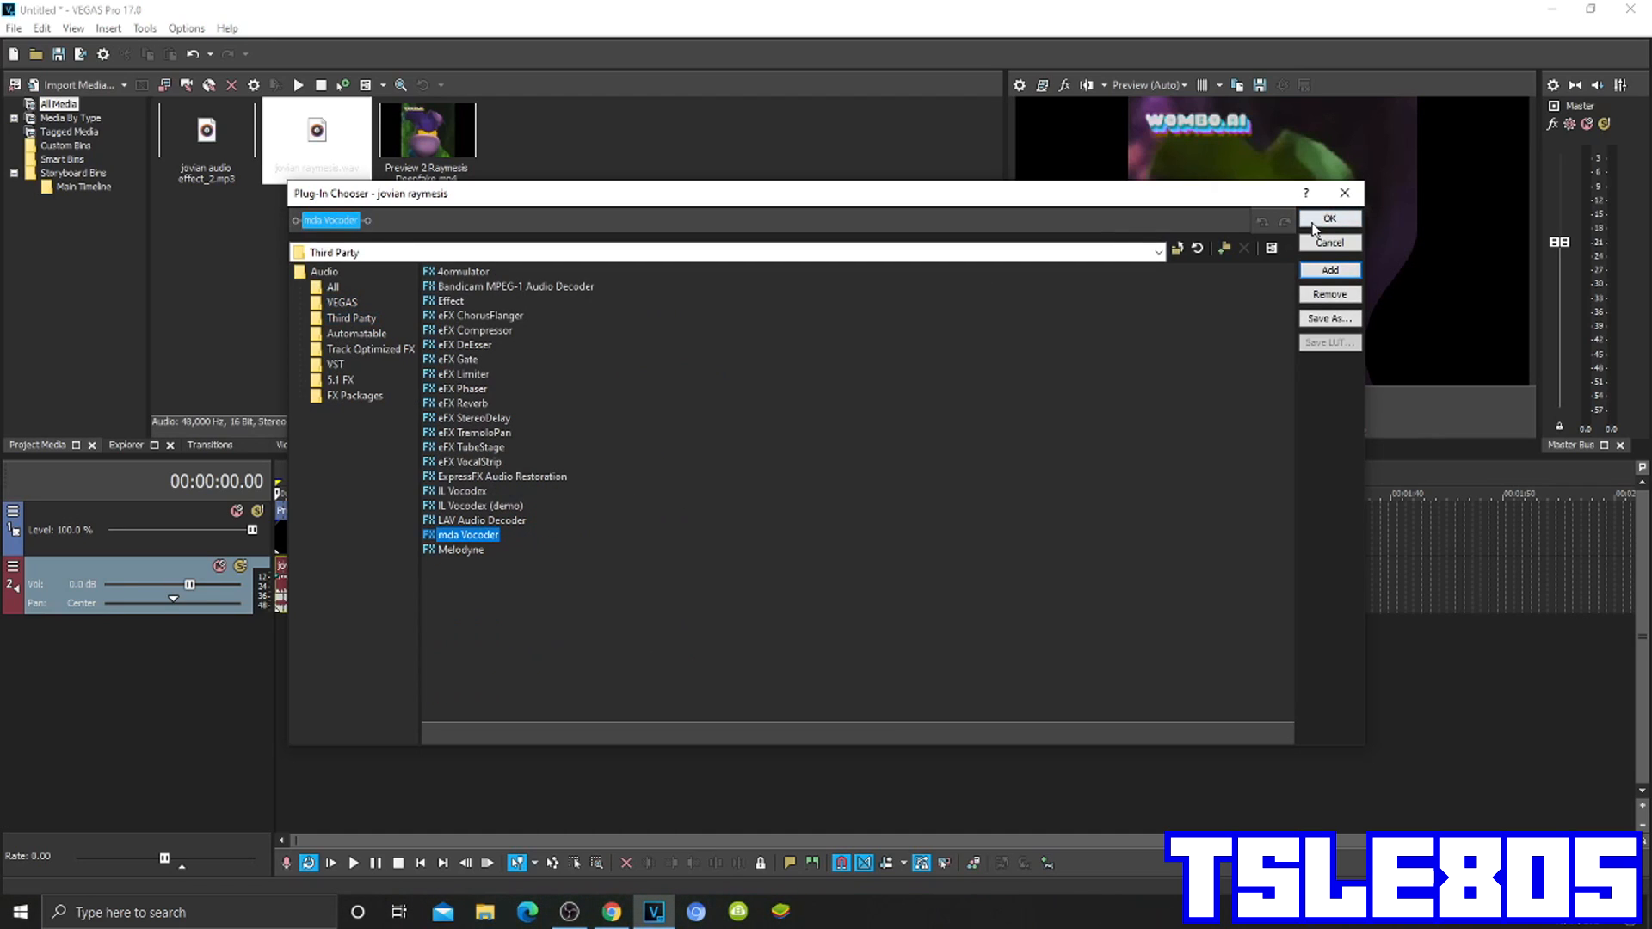
pyautogui.click(1329, 218)
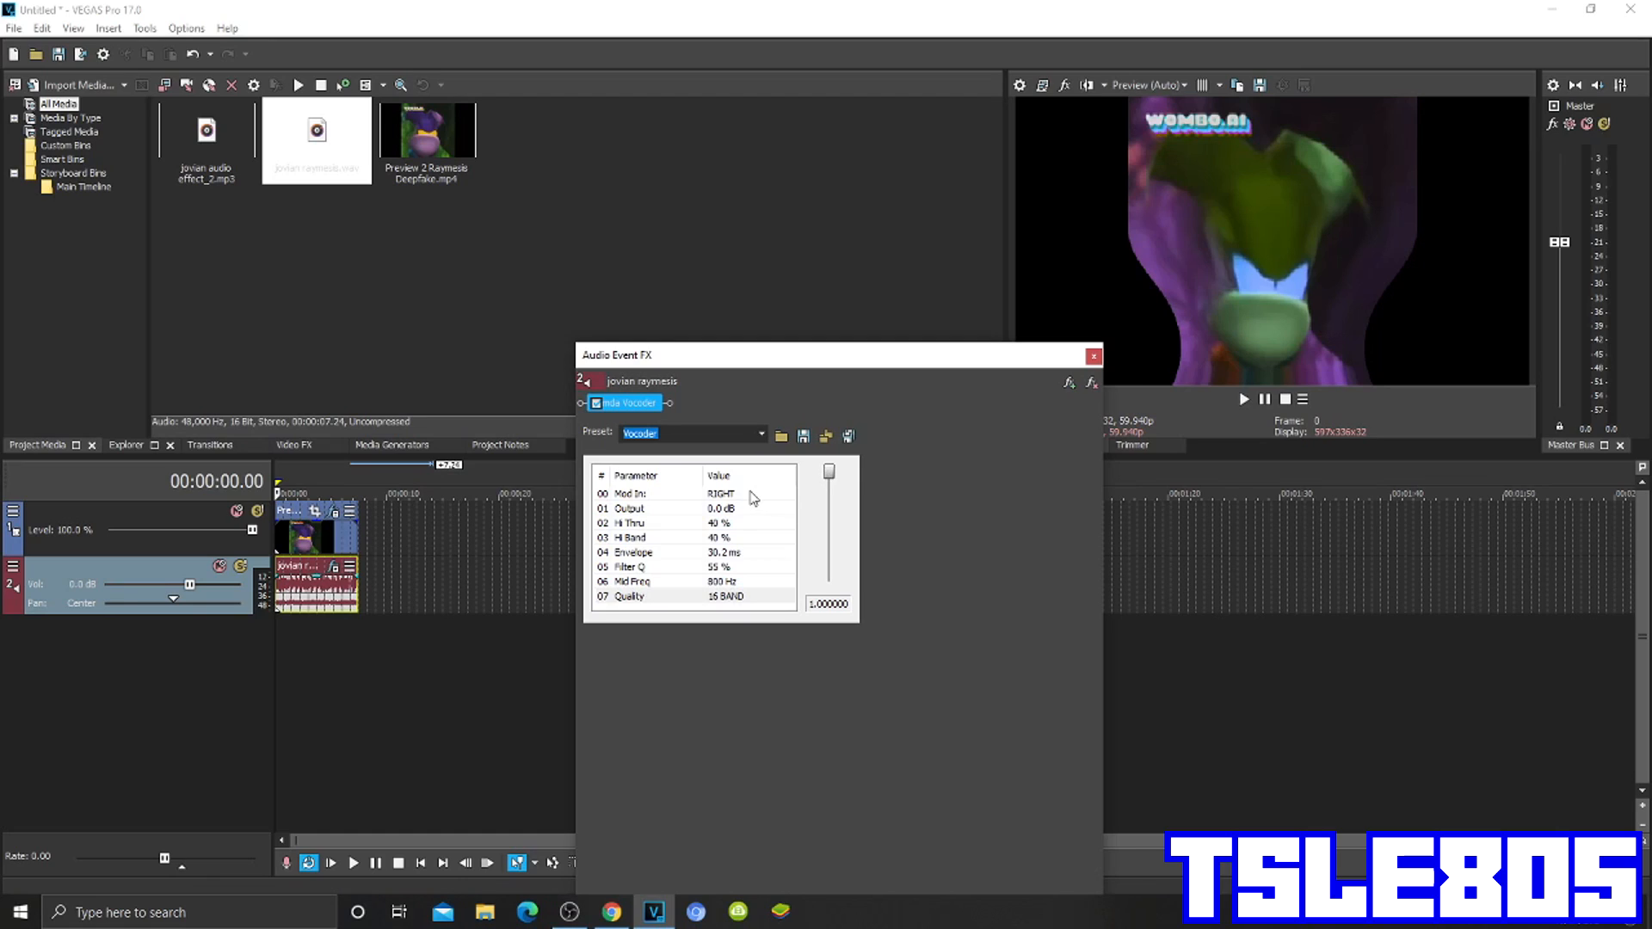
pyautogui.click(695, 493)
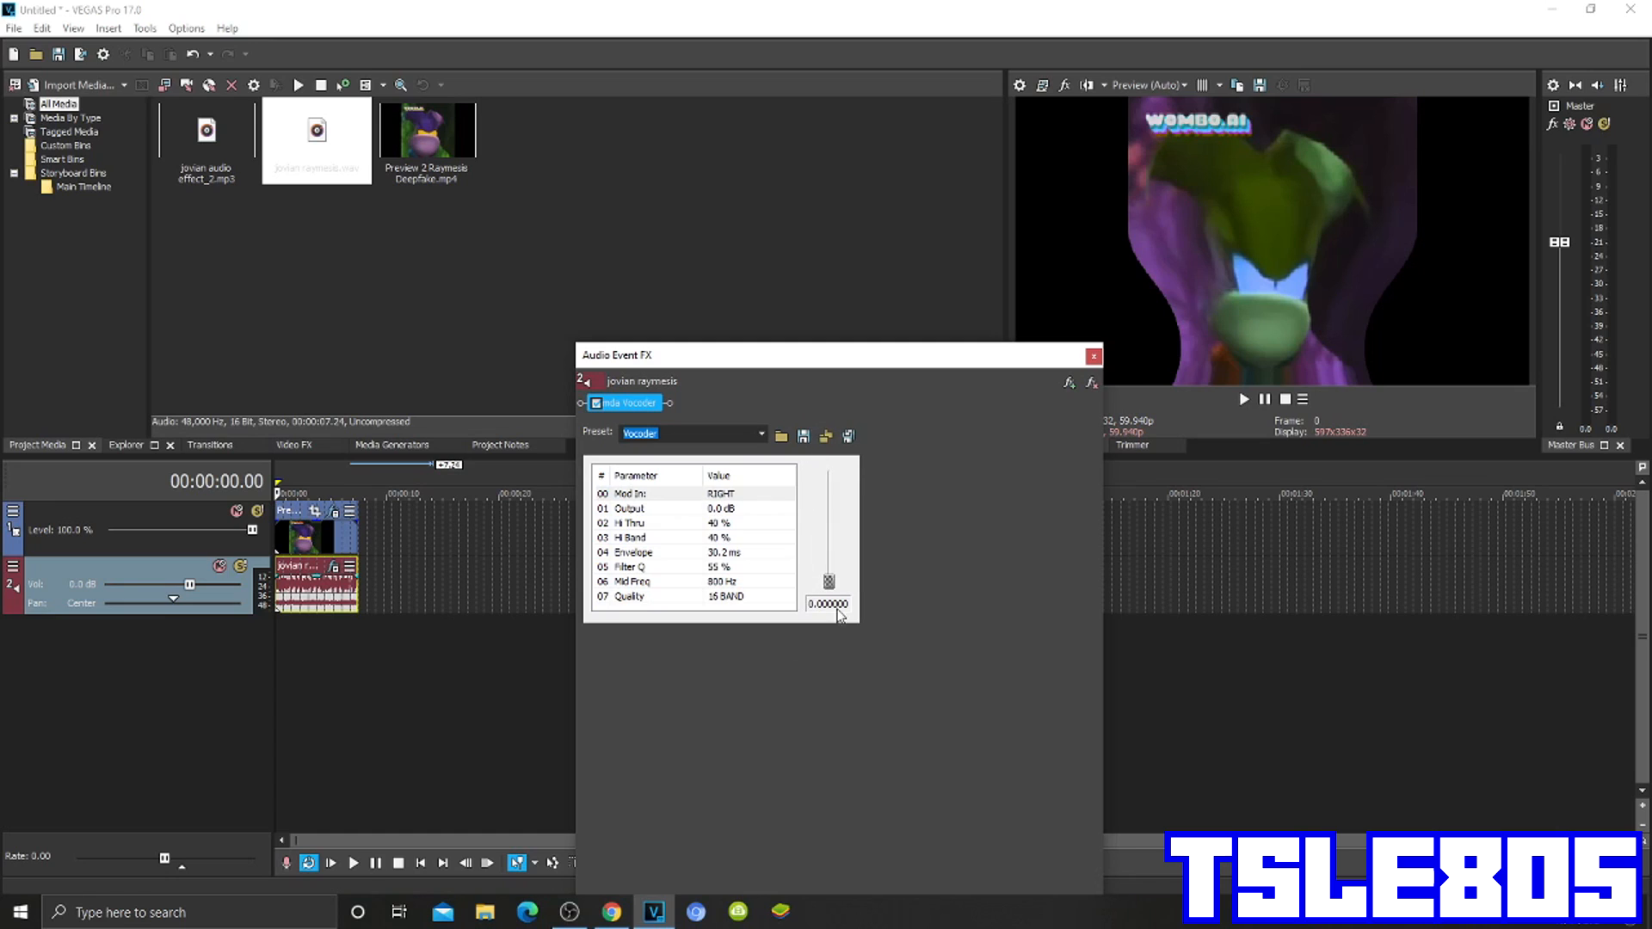
pyautogui.click(1244, 399)
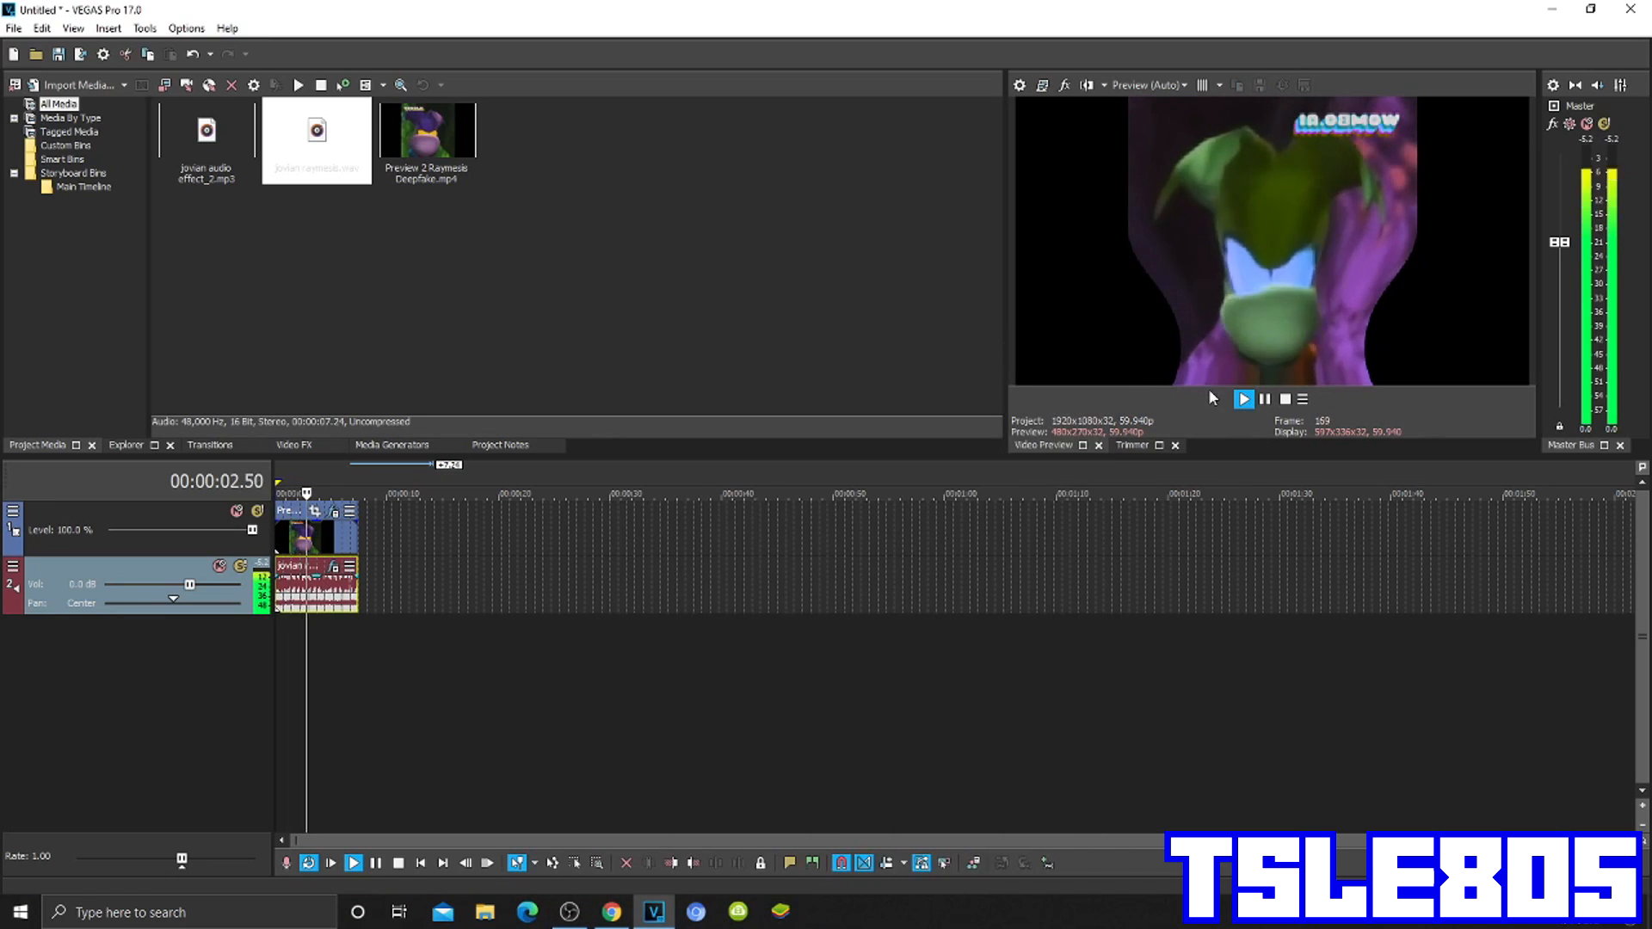
pyautogui.click(1244, 398)
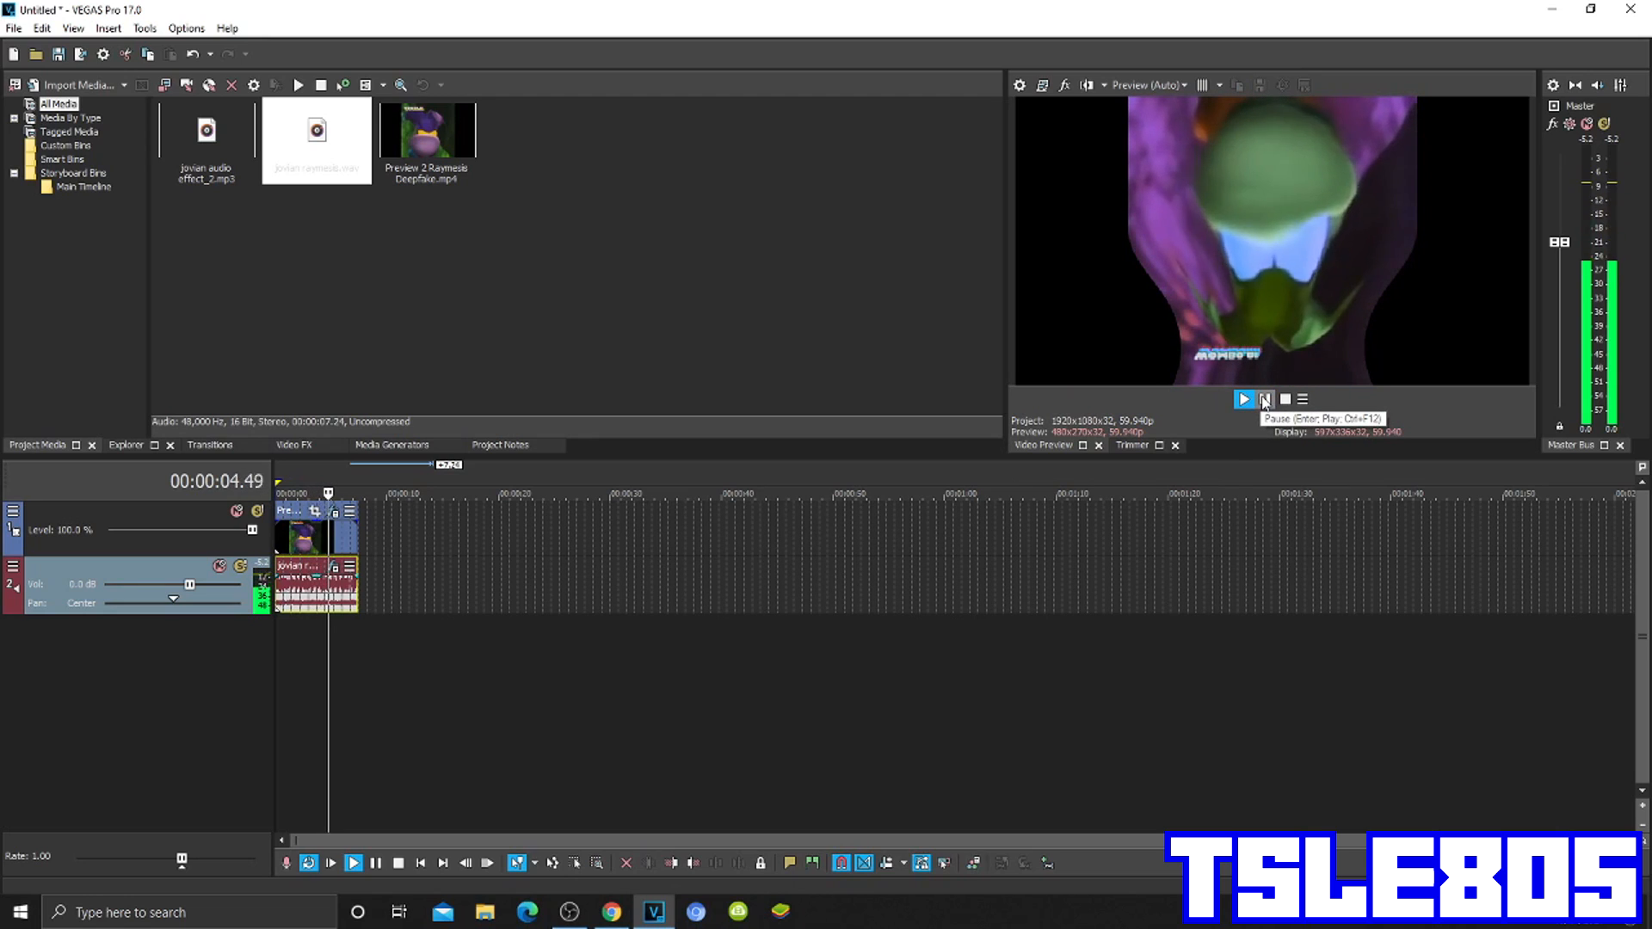